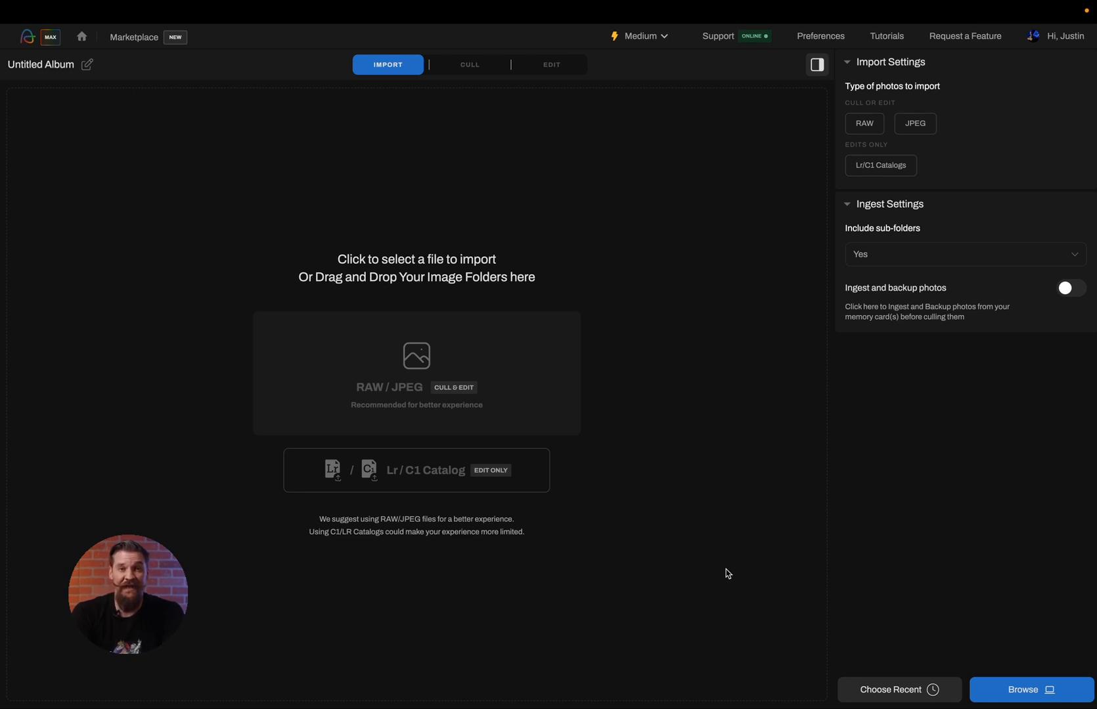
mouse_move(432, 347)
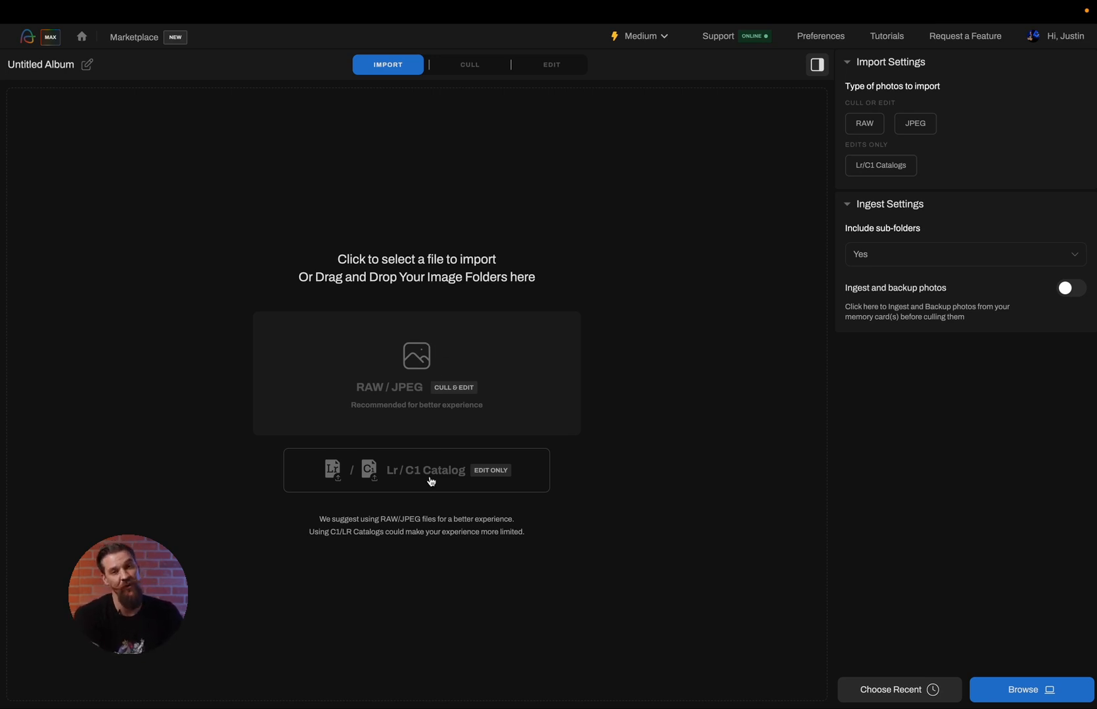
mouse_move(408, 382)
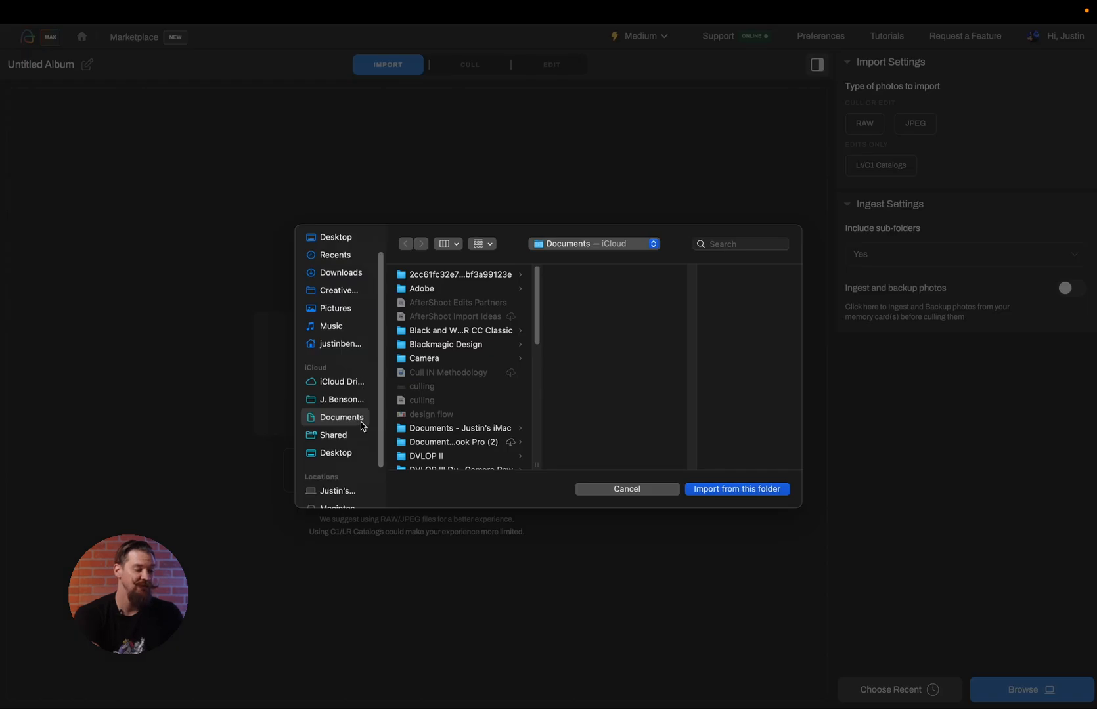
Browse the 2022 Weddings Pt 3 drive to 2023 > Headshot and import its 57 NEF photos into the album
click(332, 494)
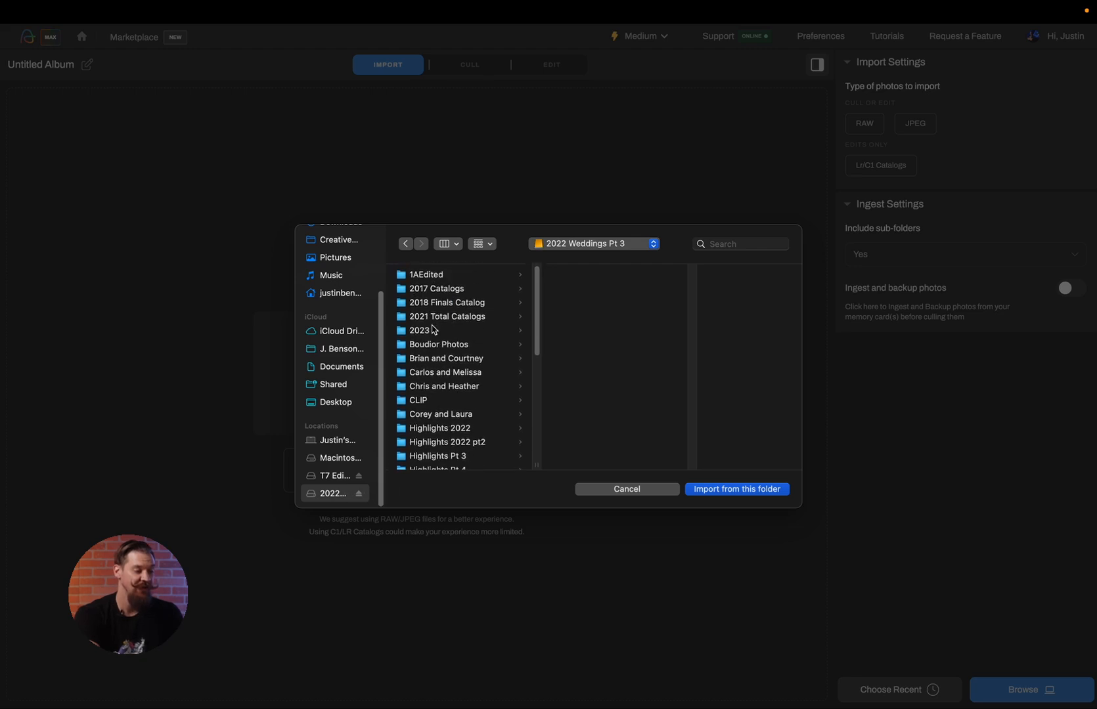
click(420, 330)
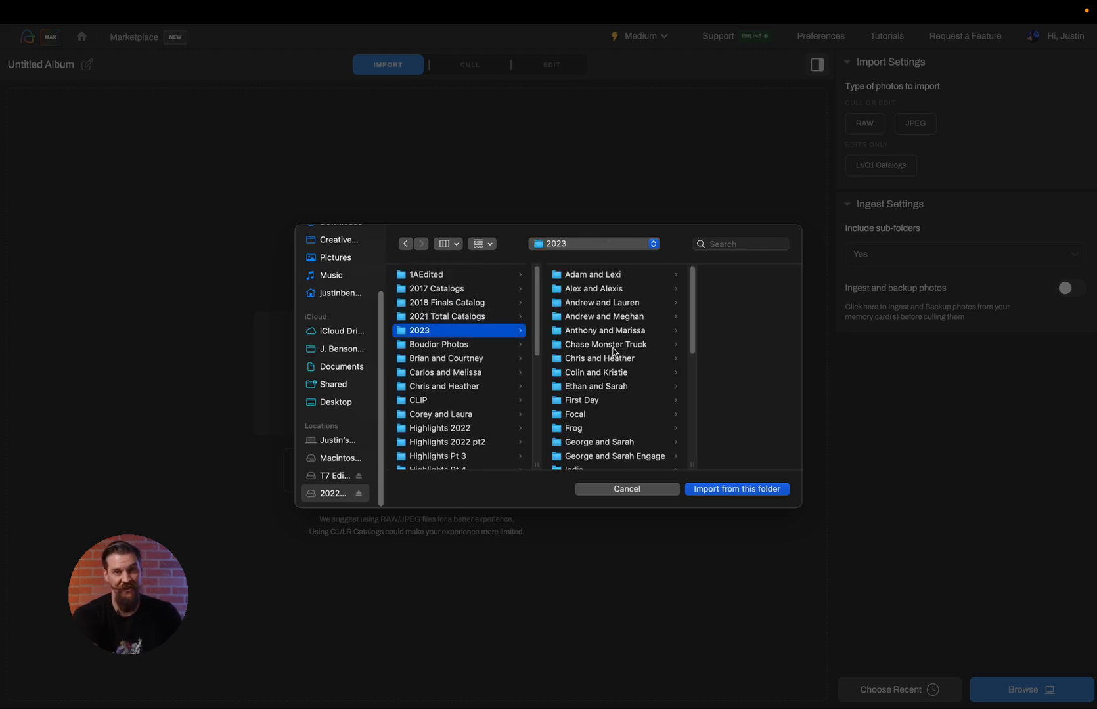
scroll(down, 3)
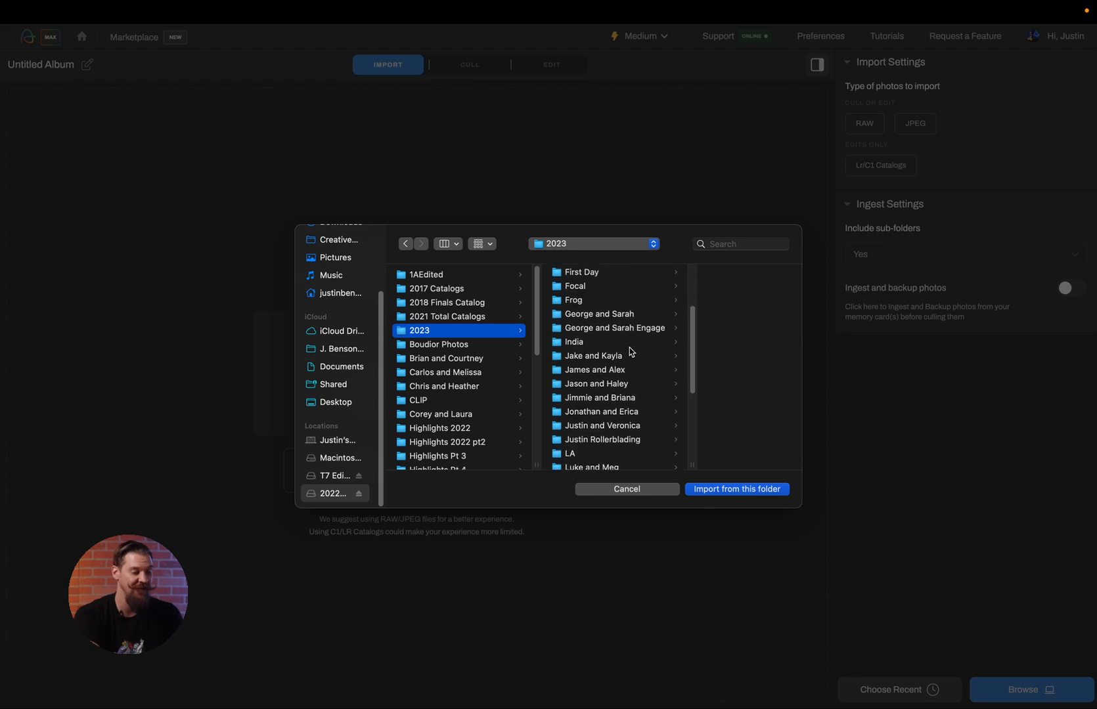
click(625, 489)
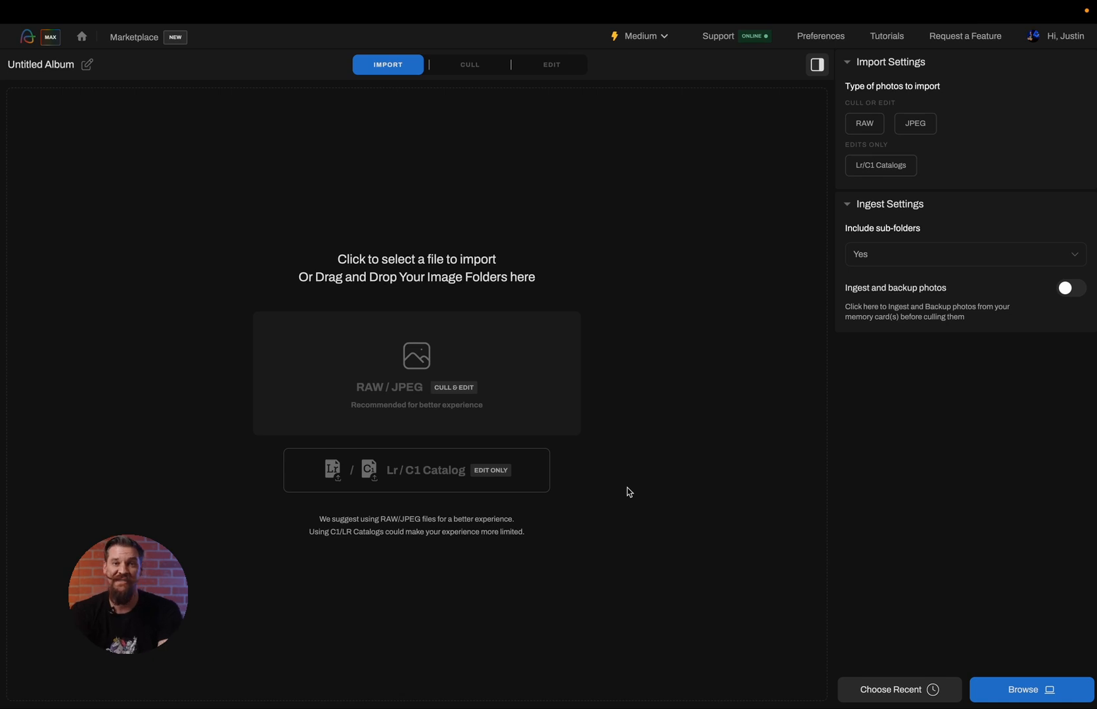
click(1067, 288)
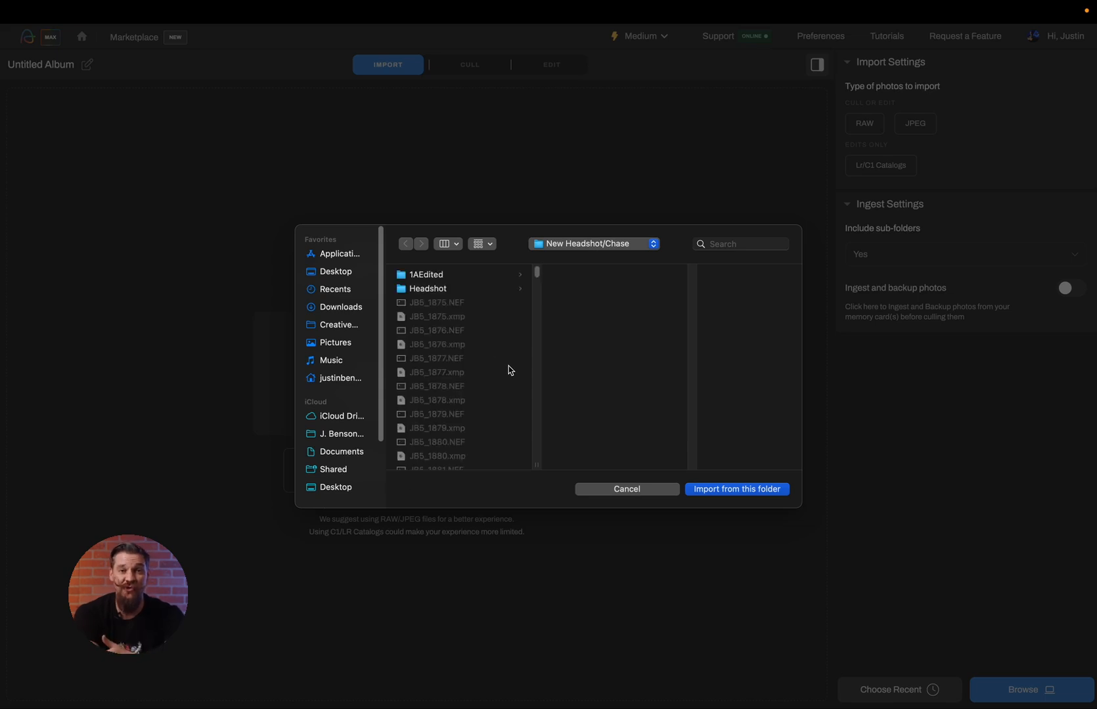
click(736, 489)
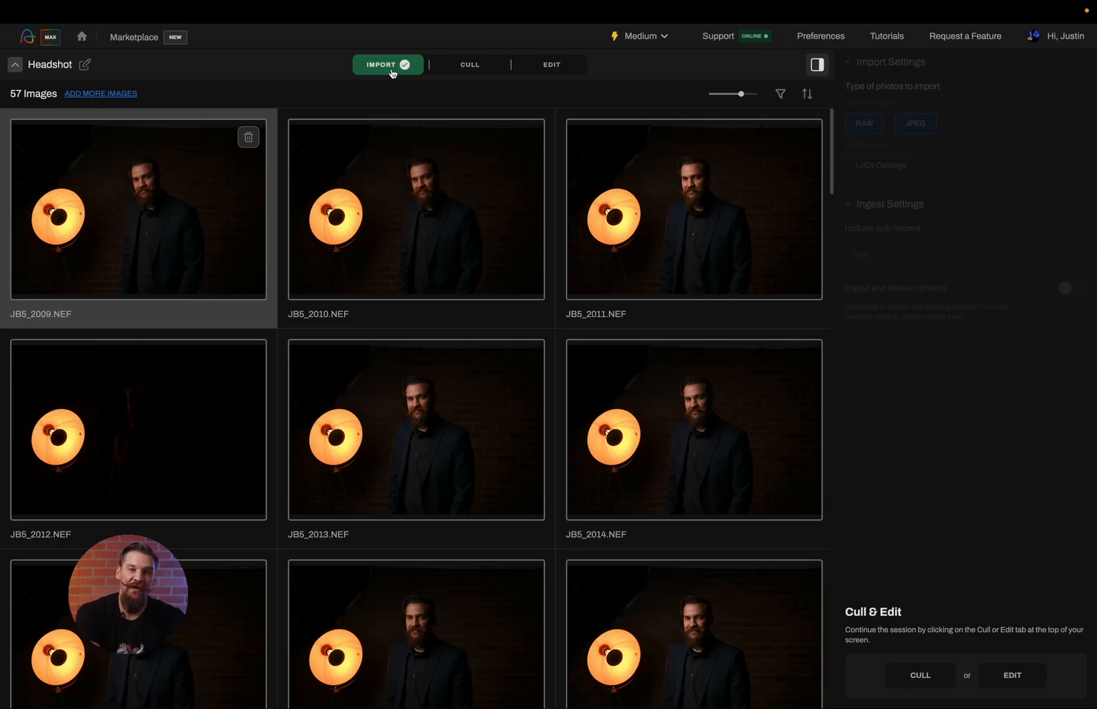
mouse_move(458, 70)
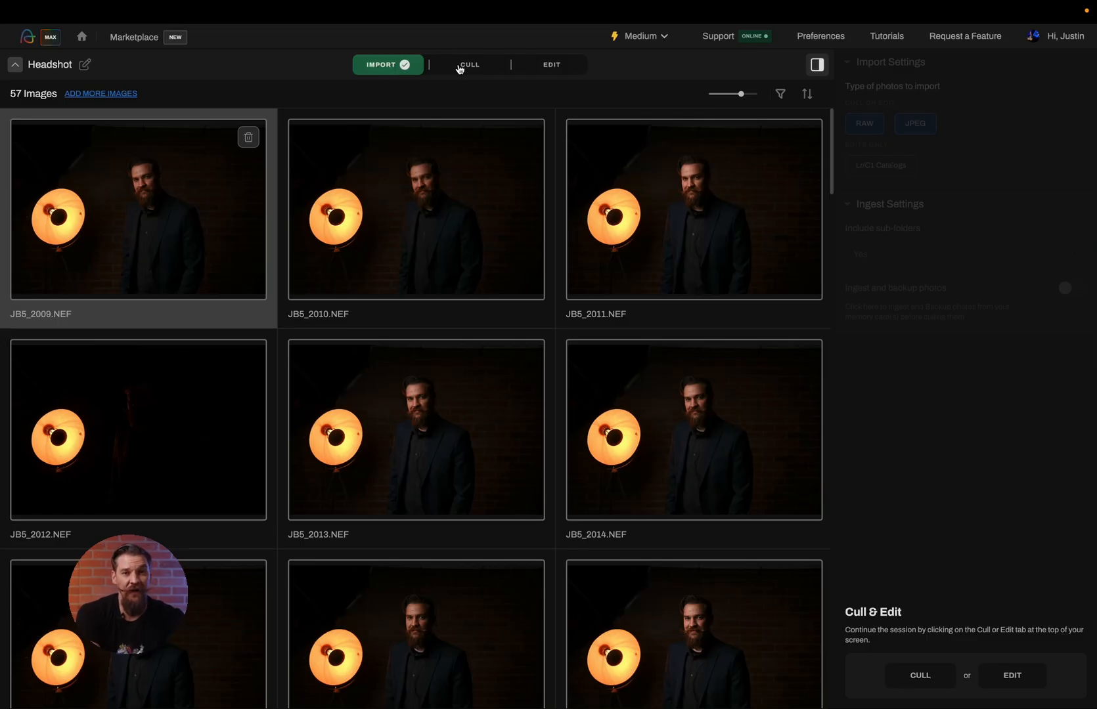
Start a Portrait & Headshots cull at standard selection amount, Customized AI Cull with Highlight Photos off
click(469, 64)
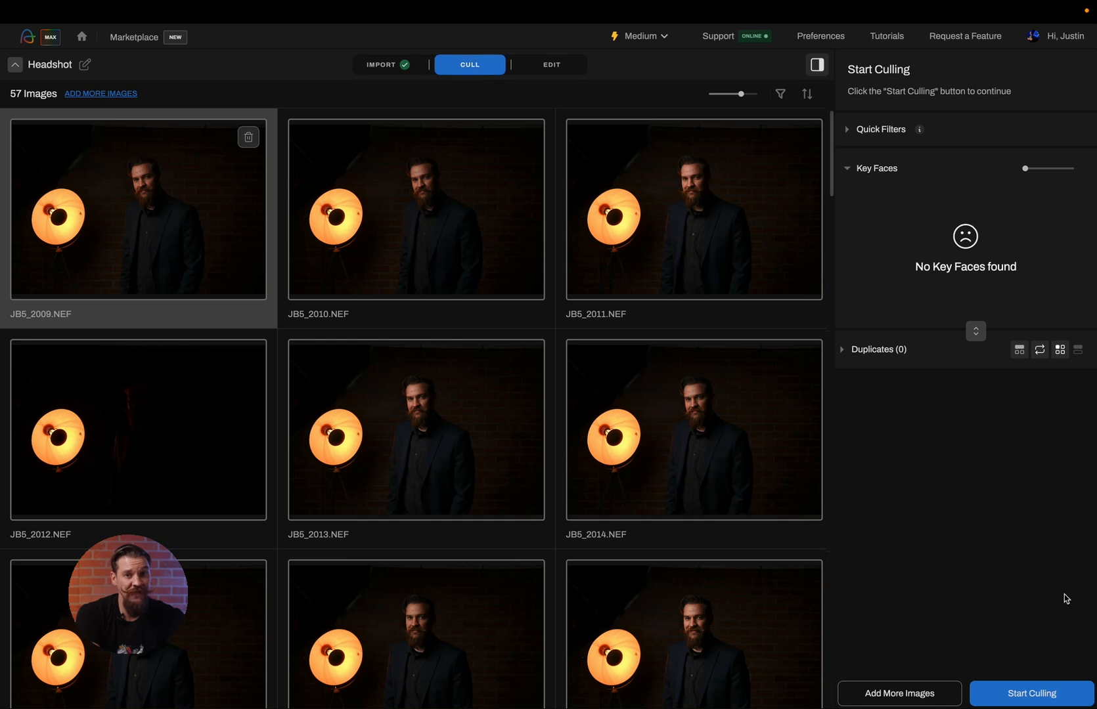
click(1029, 694)
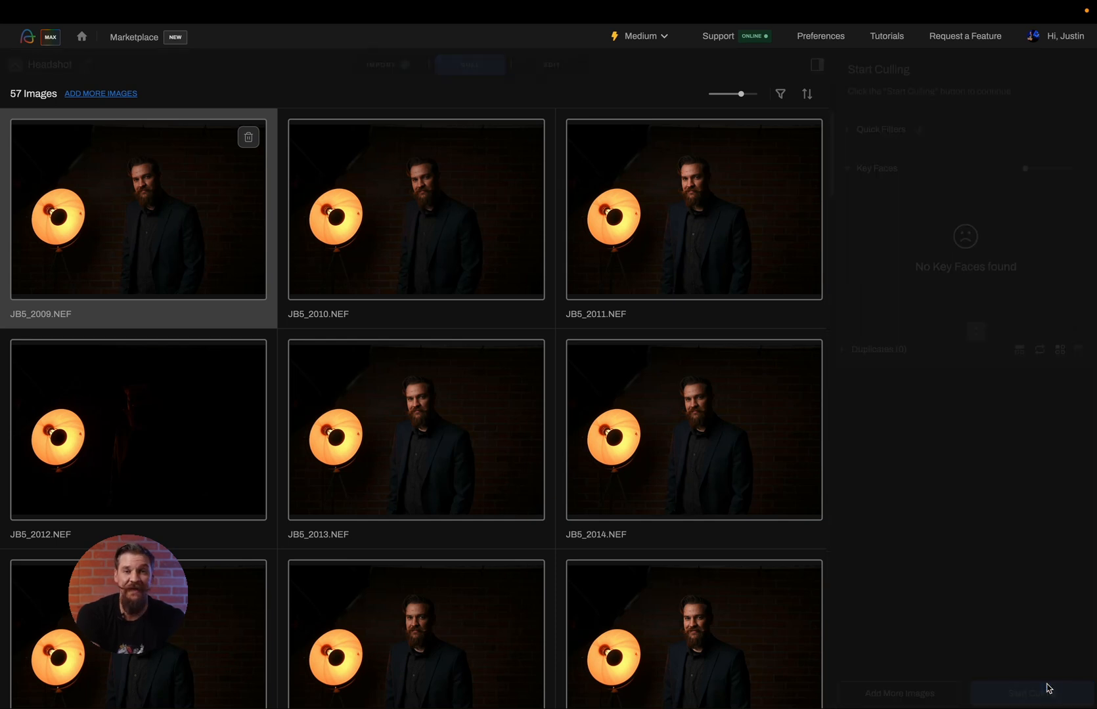
click(1018, 693)
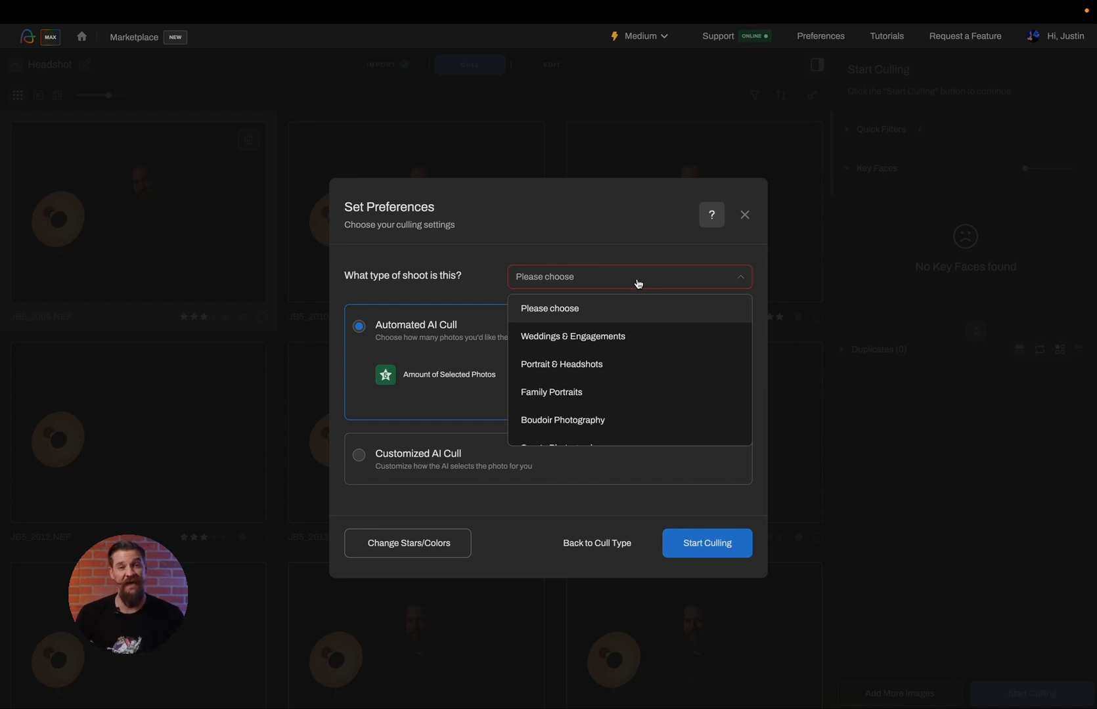
click(561, 364)
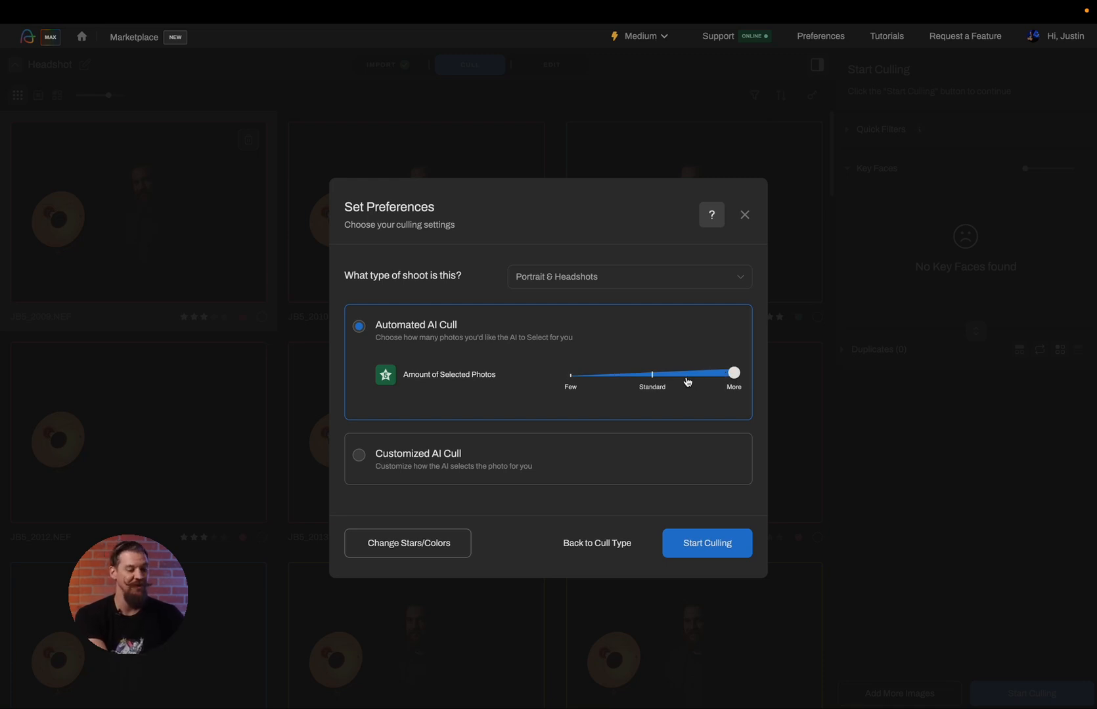
drag(734, 372, 653, 375)
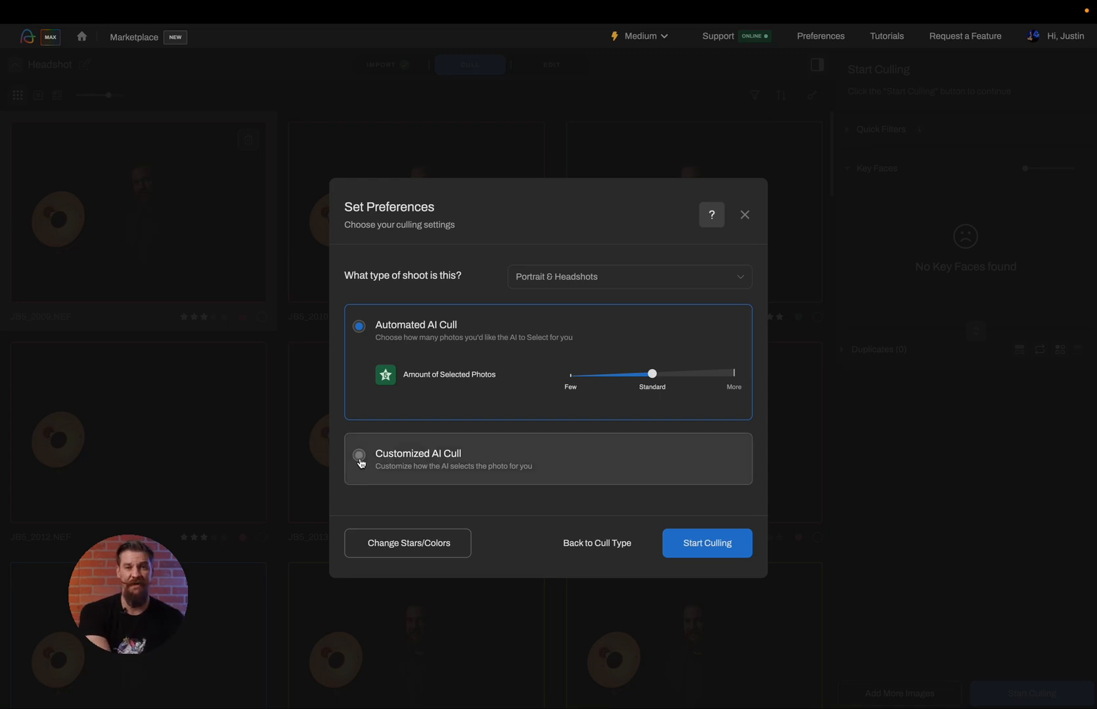
click(359, 456)
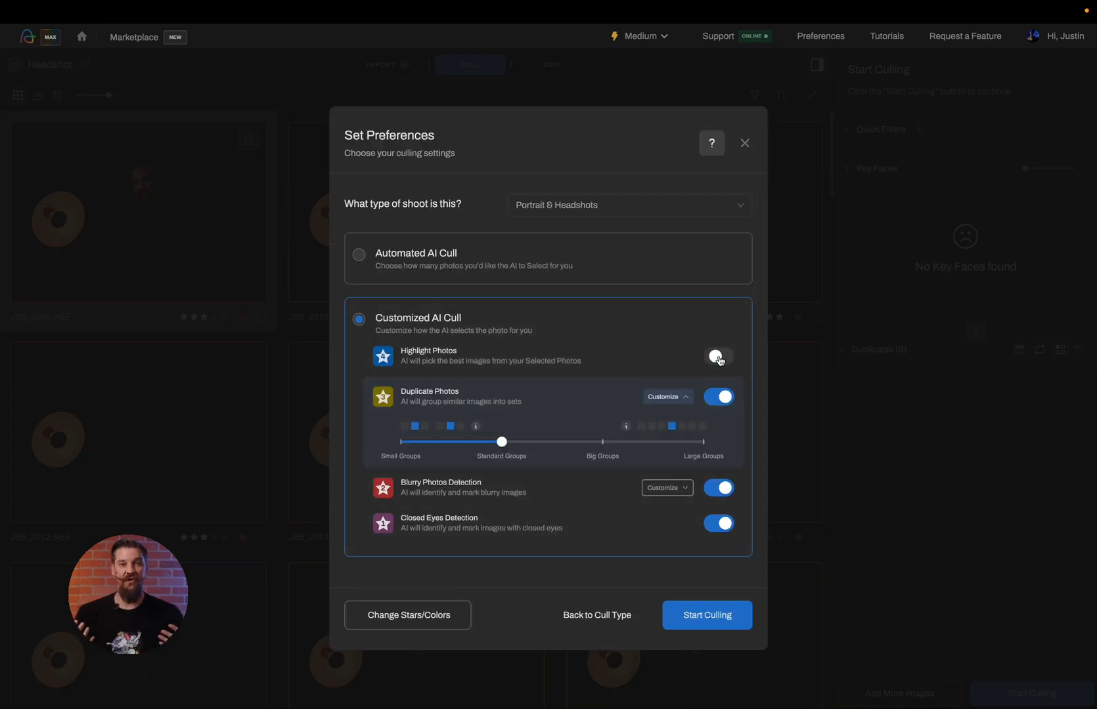
click(719, 357)
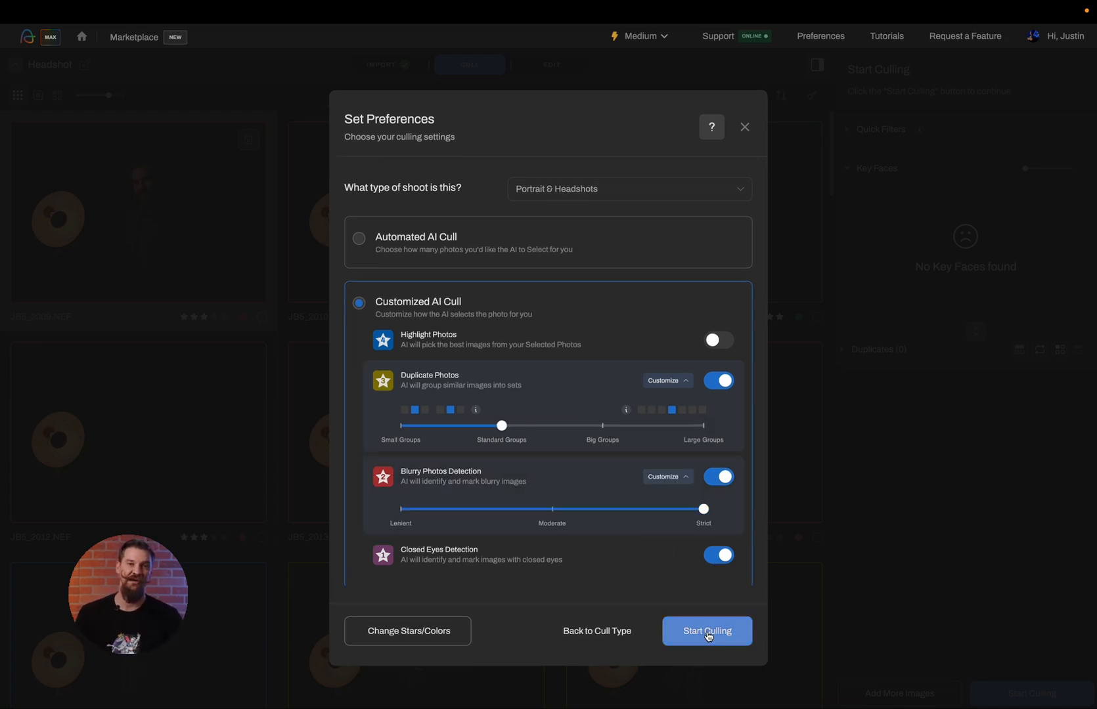
Run the AI cull, inspect the first duplicate set up close and enlarge the key face preview
click(705, 631)
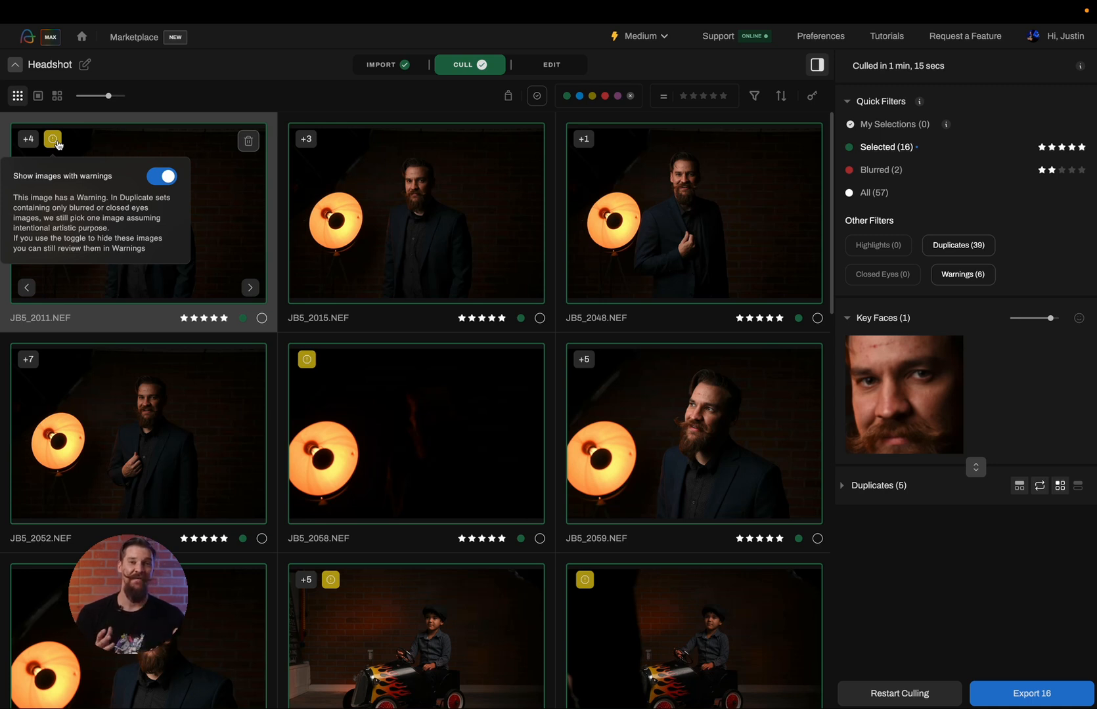
click(162, 176)
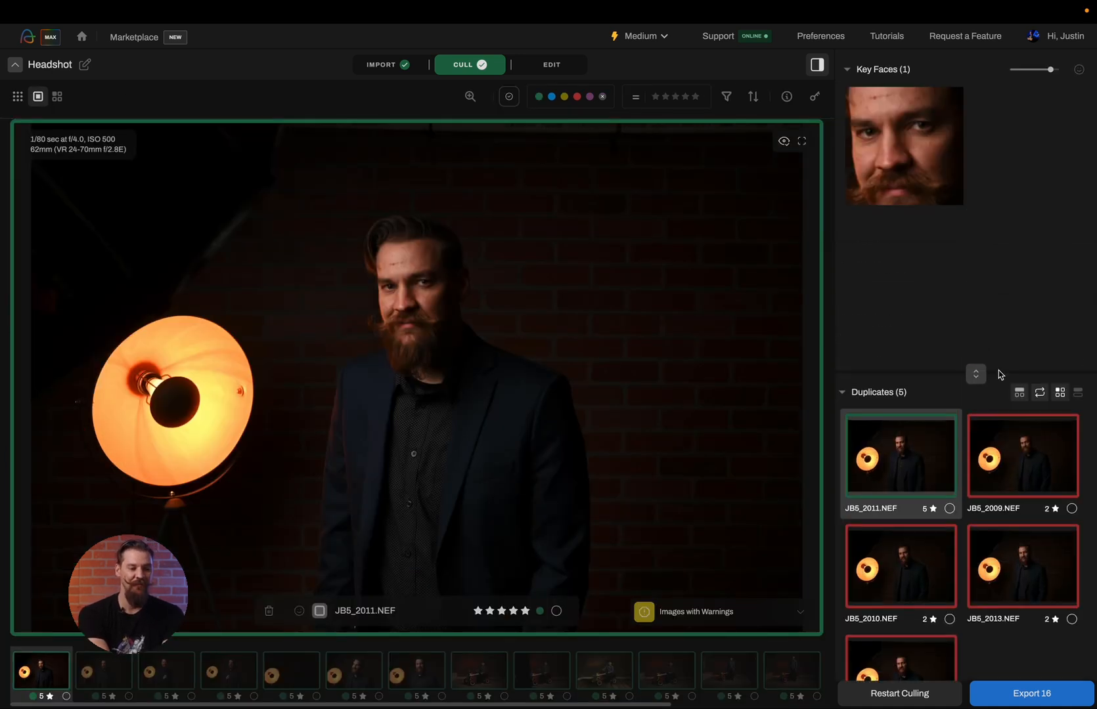
drag(1049, 70, 1059, 70)
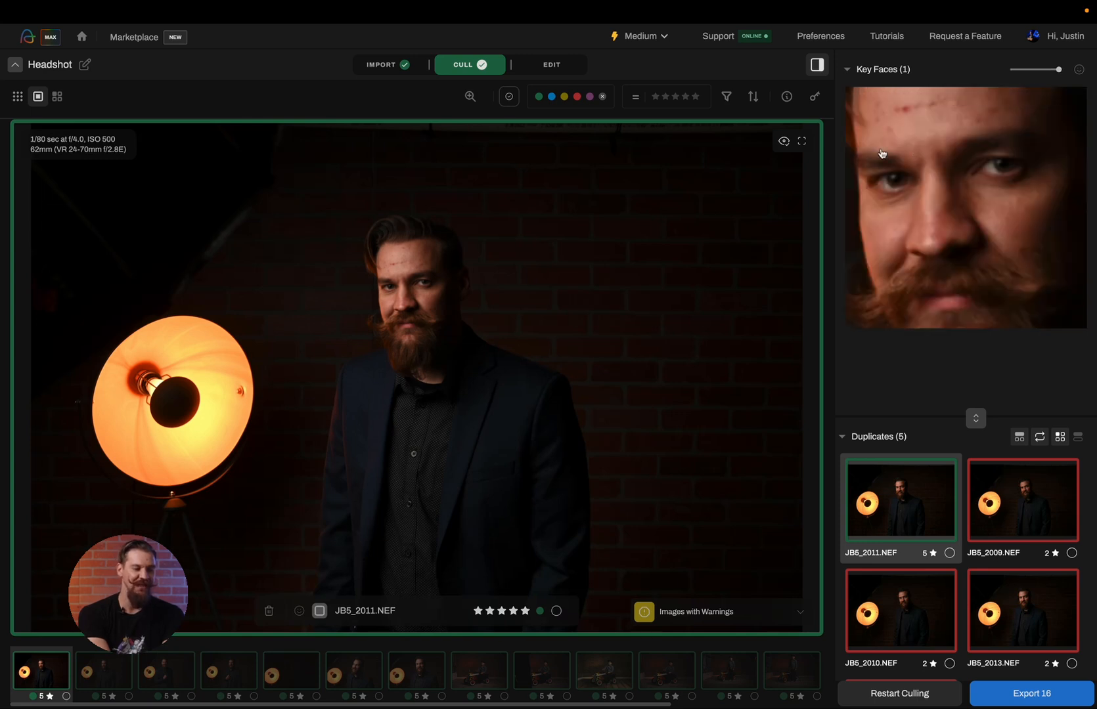
mouse_move(877, 197)
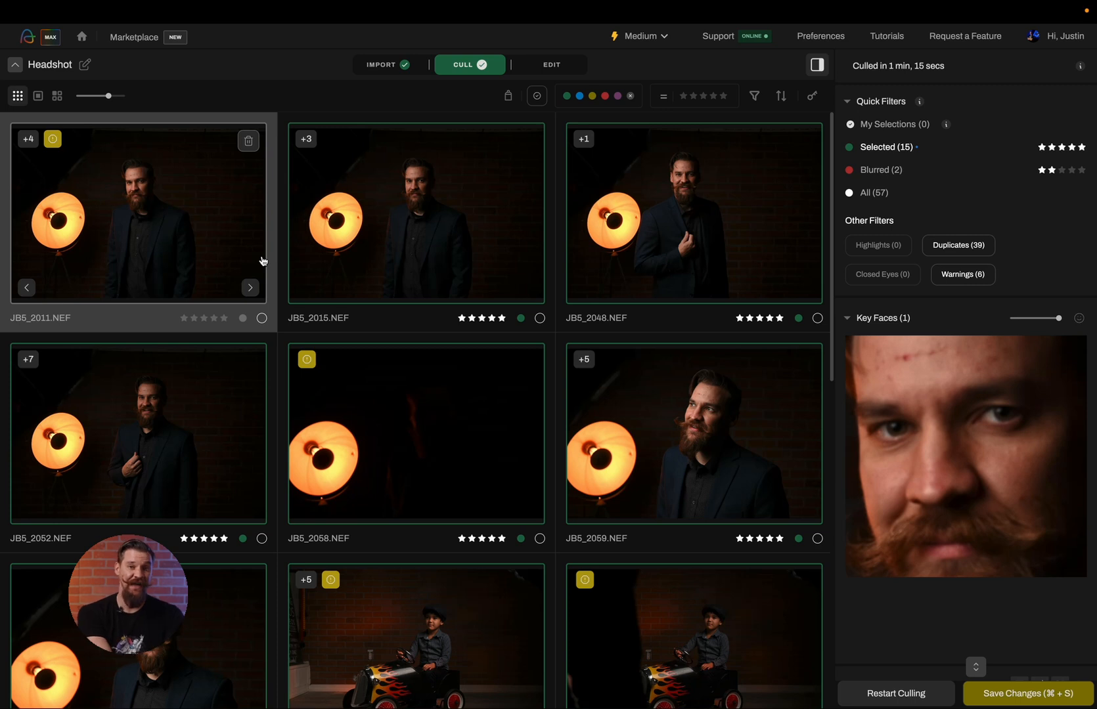
Enlarge the grid thumbnails for review, then save the cull changes with 15 photos selected
click(37, 95)
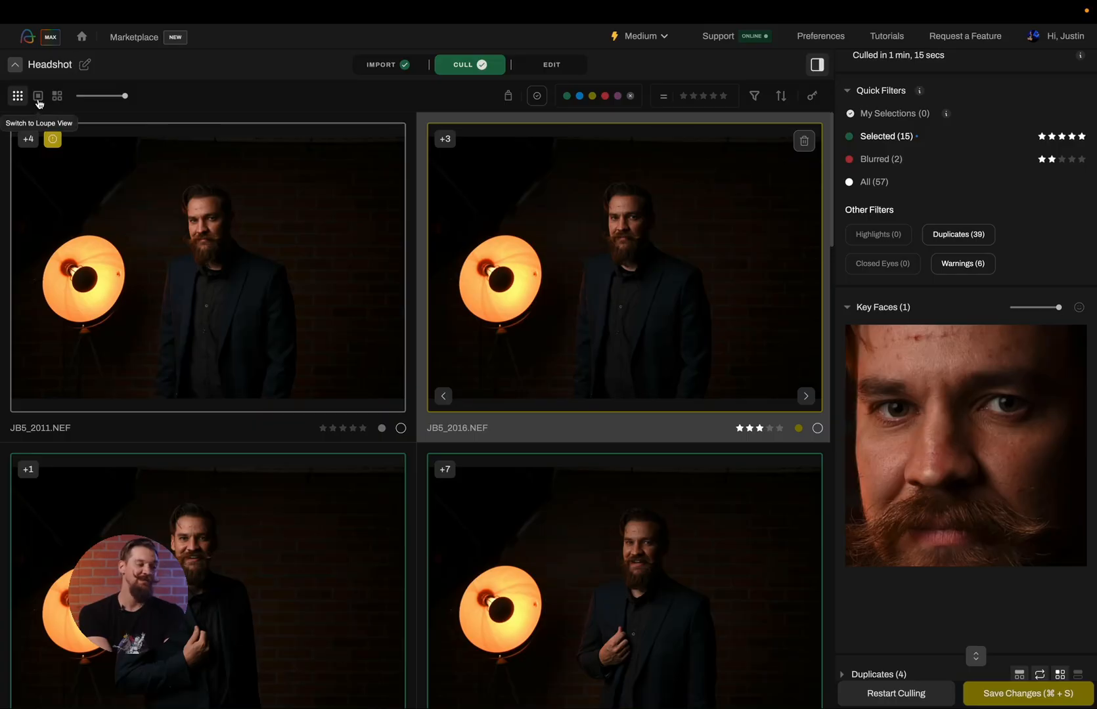
click(38, 96)
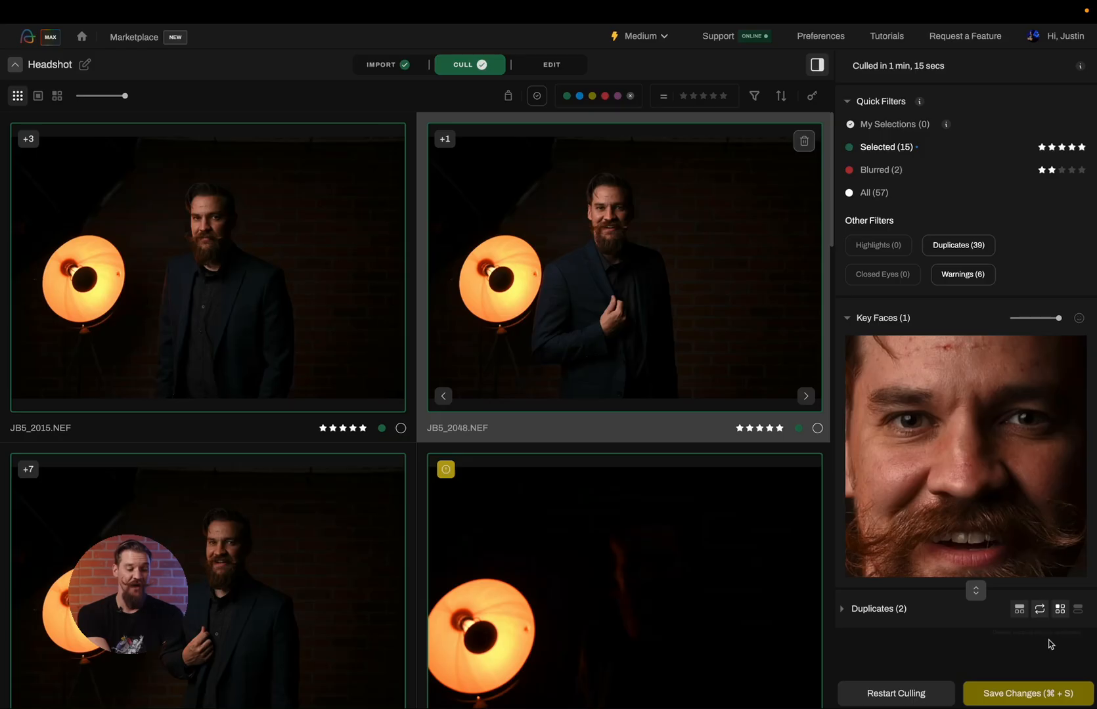
click(1027, 694)
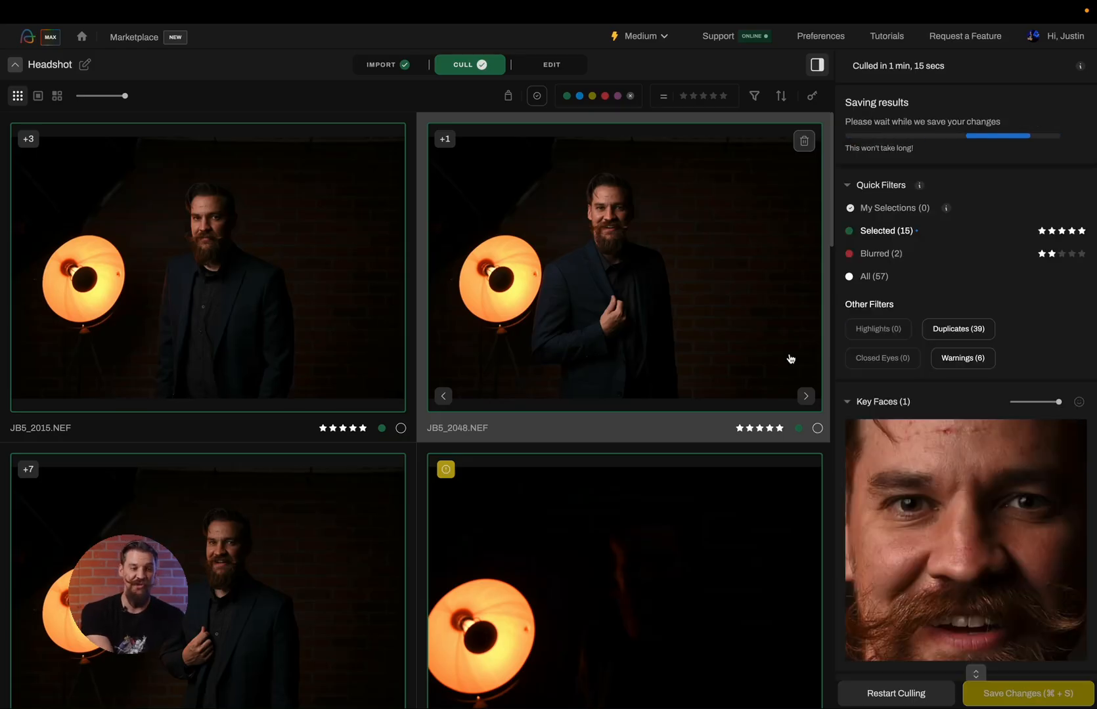
click(551, 64)
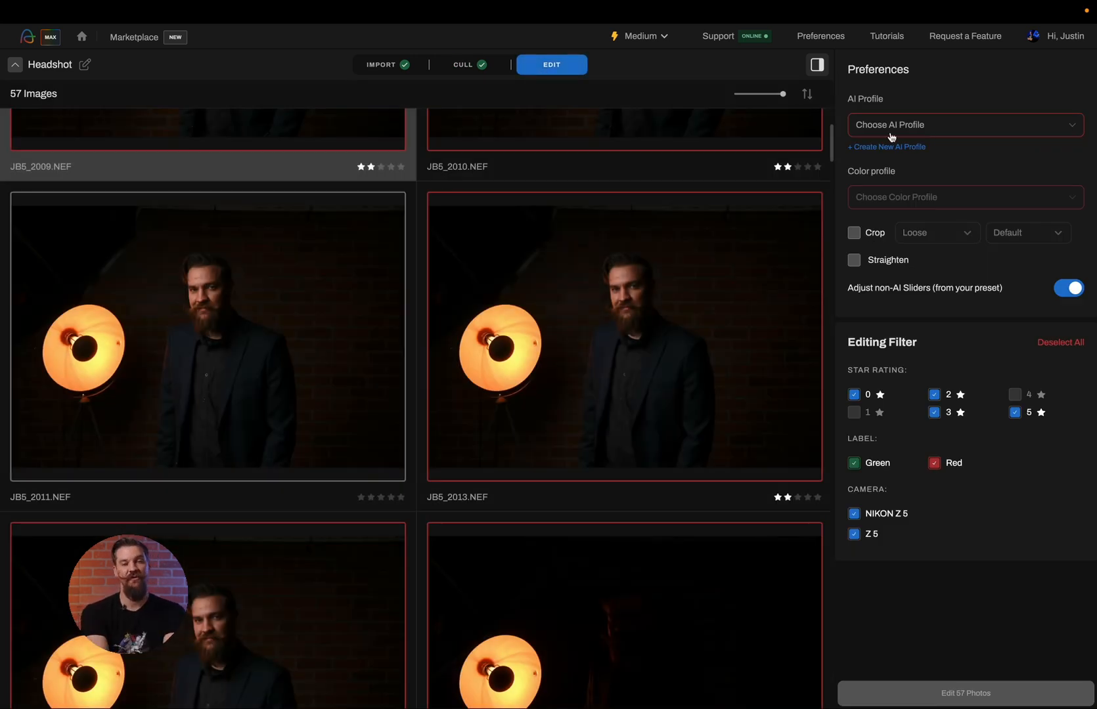
click(964, 124)
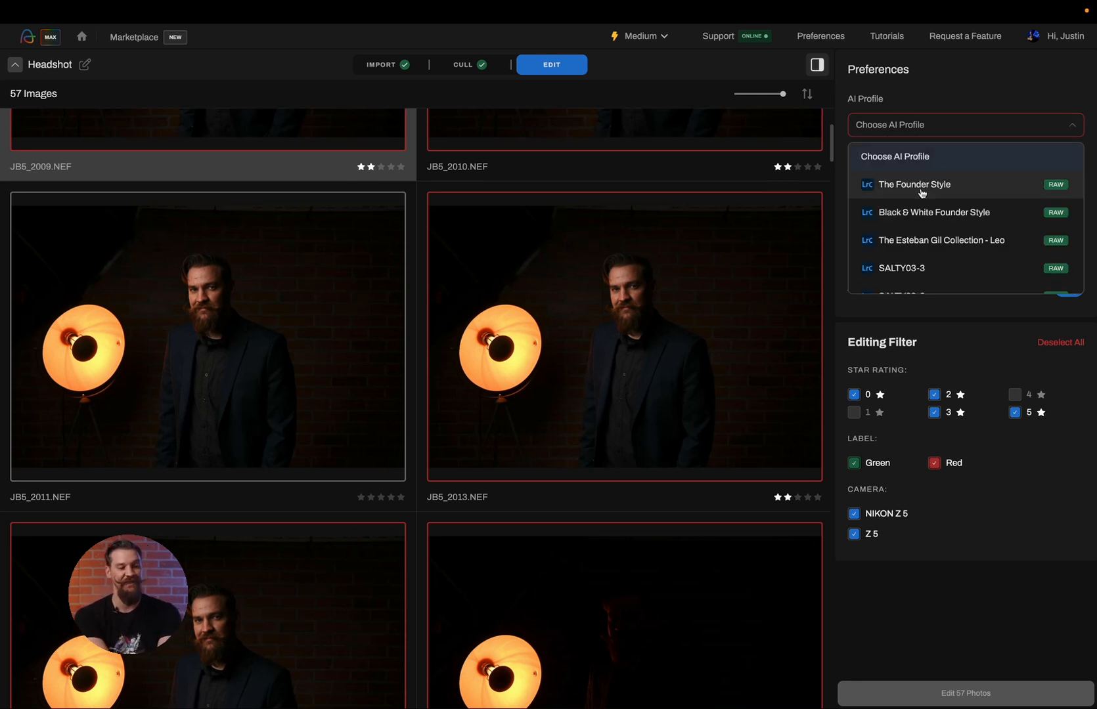
click(913, 184)
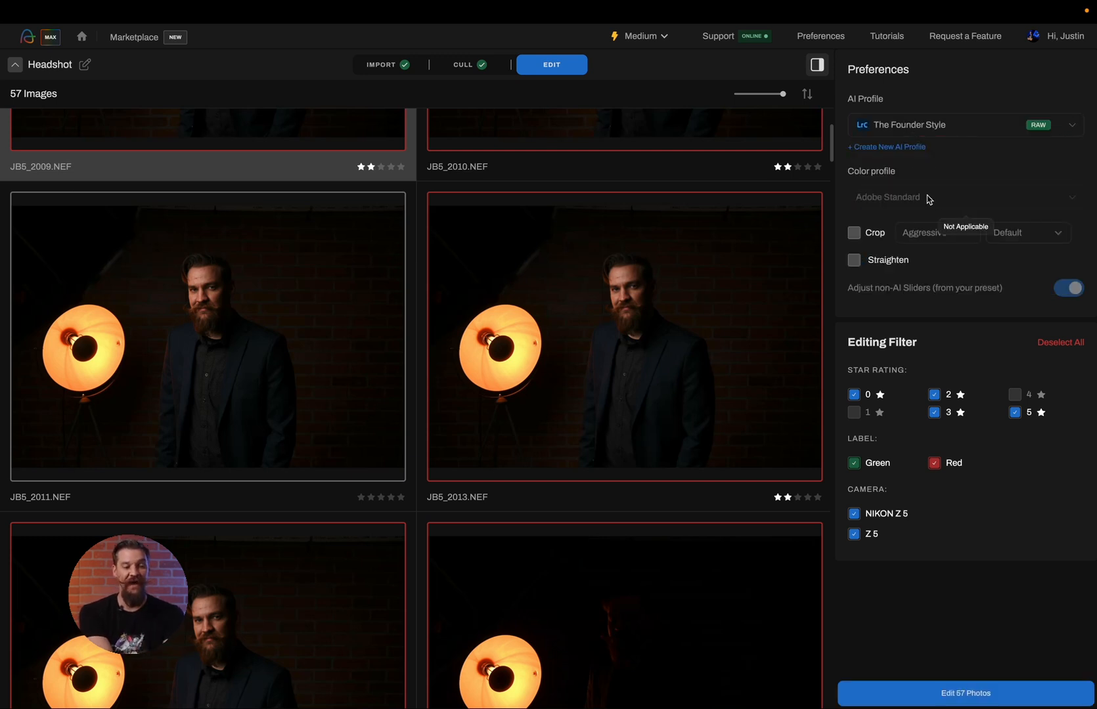
mouse_move(898, 247)
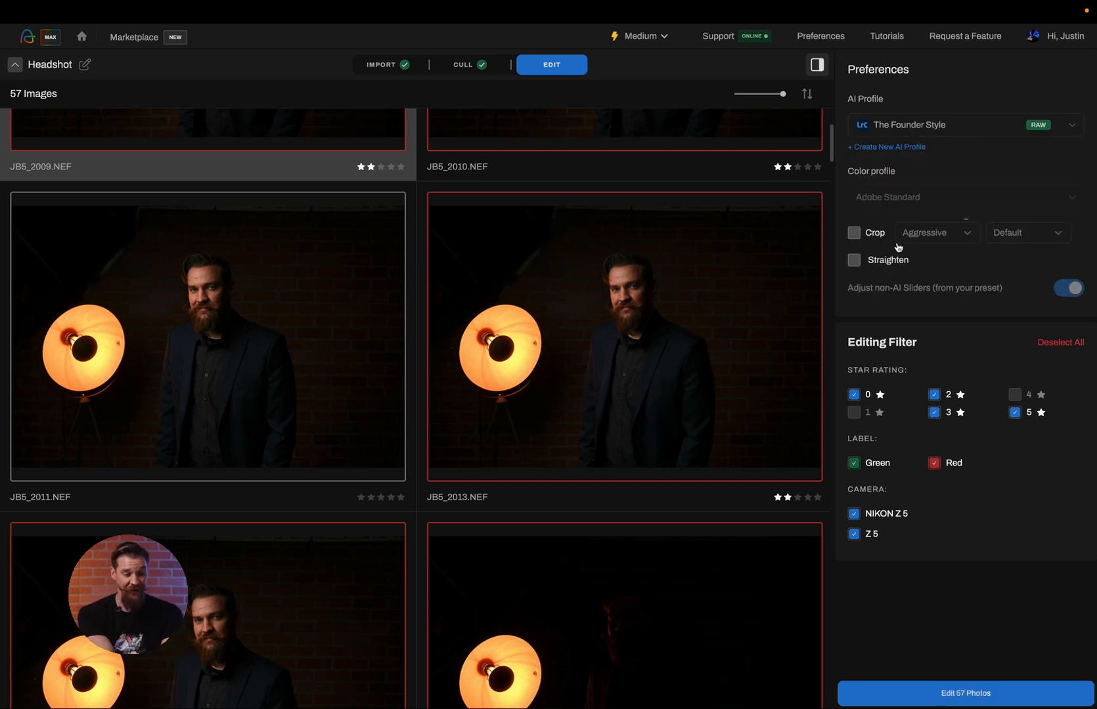
click(854, 233)
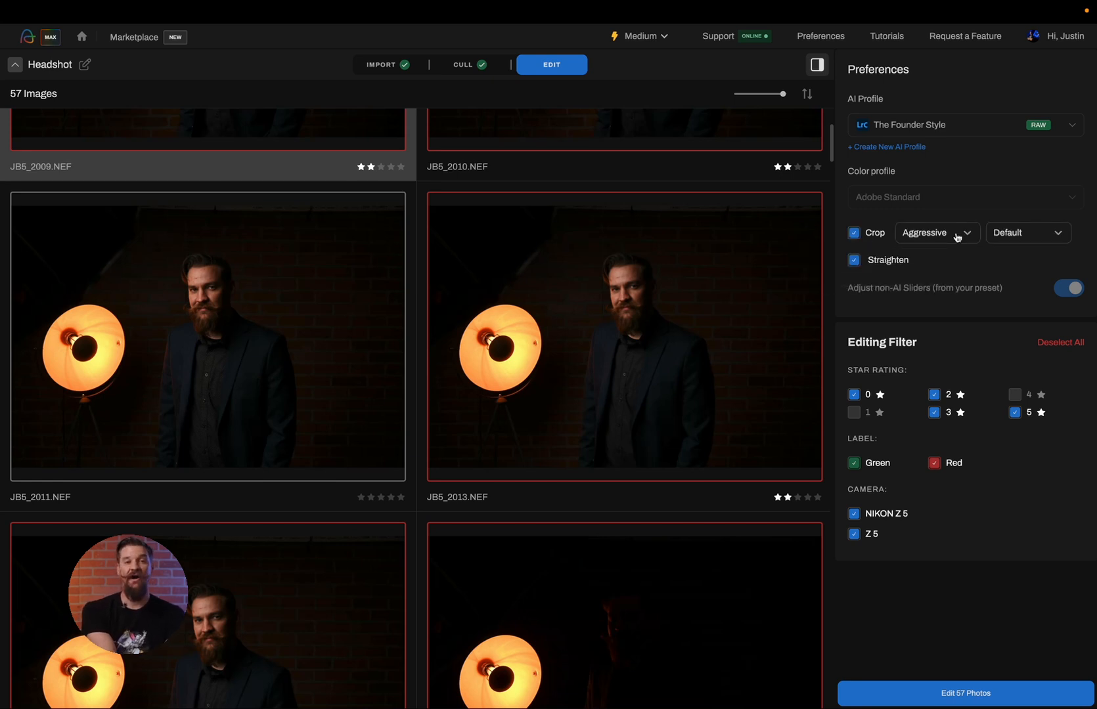
click(936, 233)
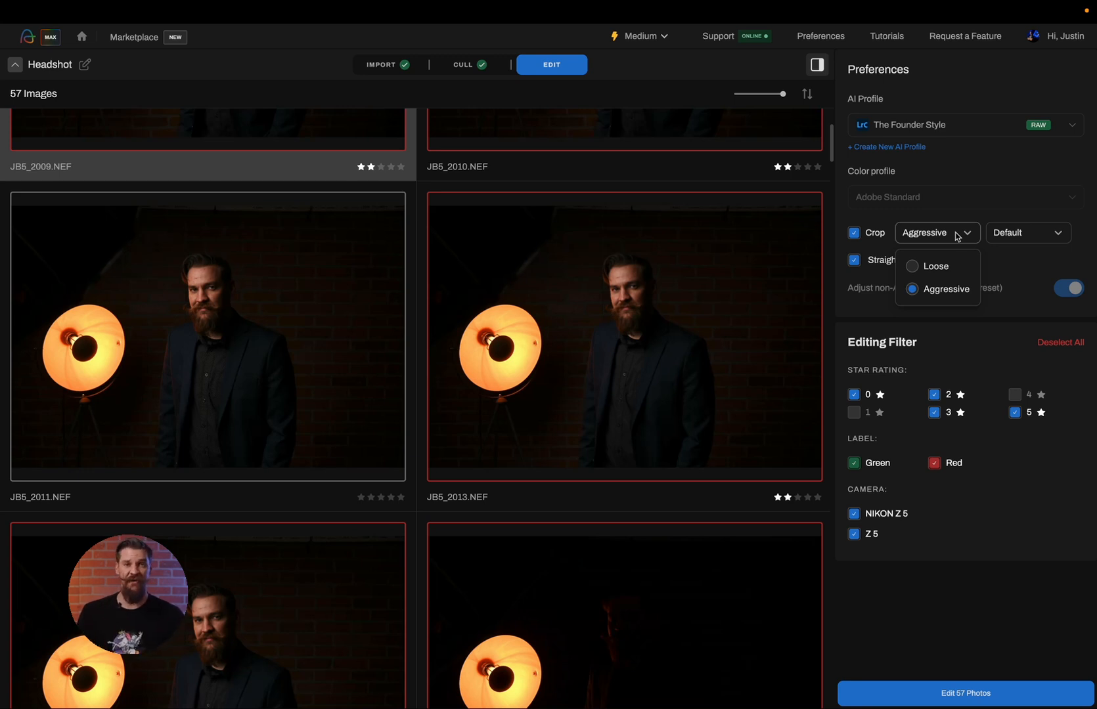
click(1026, 233)
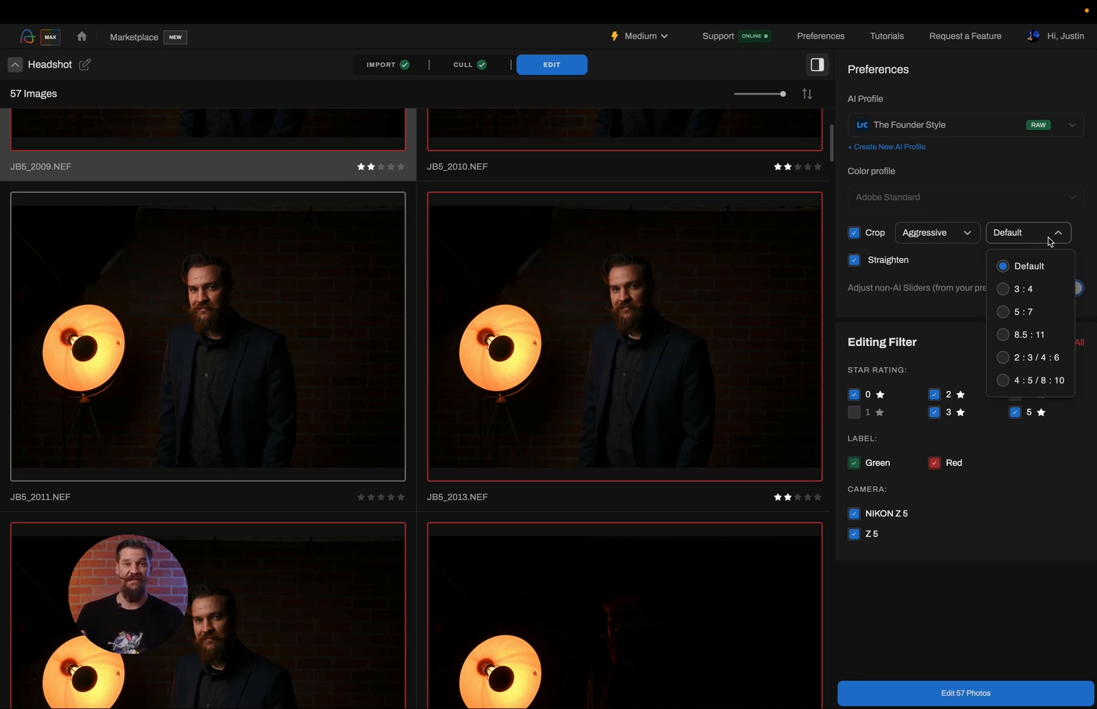
click(1027, 233)
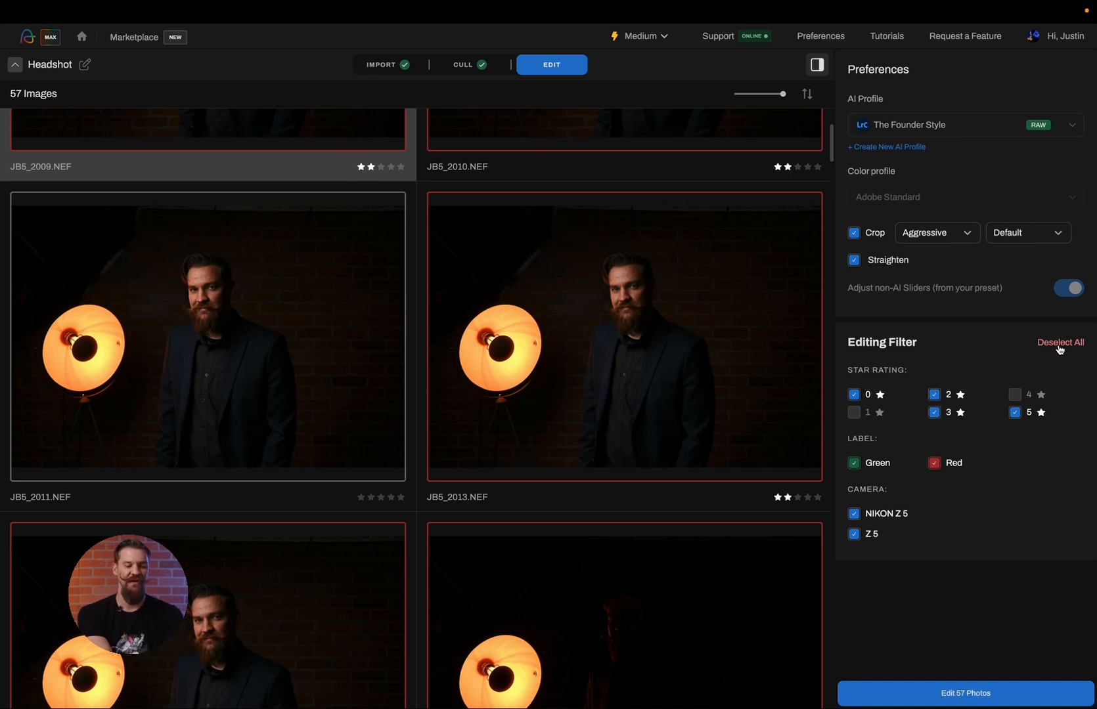
Narrow the editing filter to 5-star photos only, leaving 15 images queued for the AI edit
click(1060, 341)
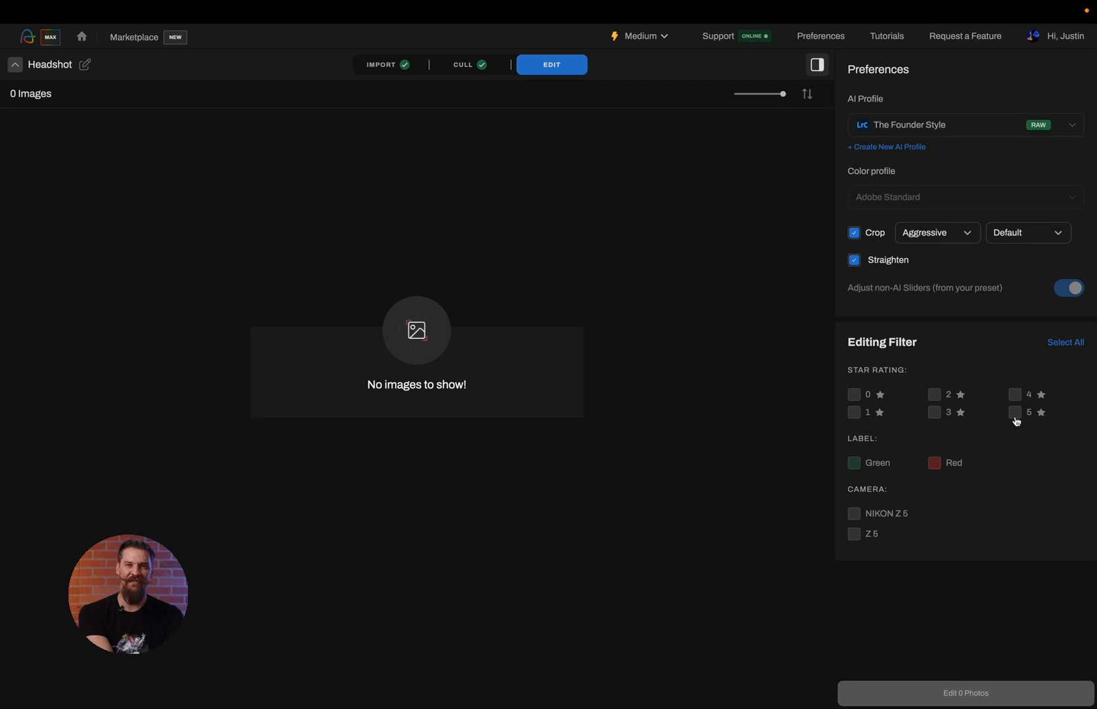
click(1016, 413)
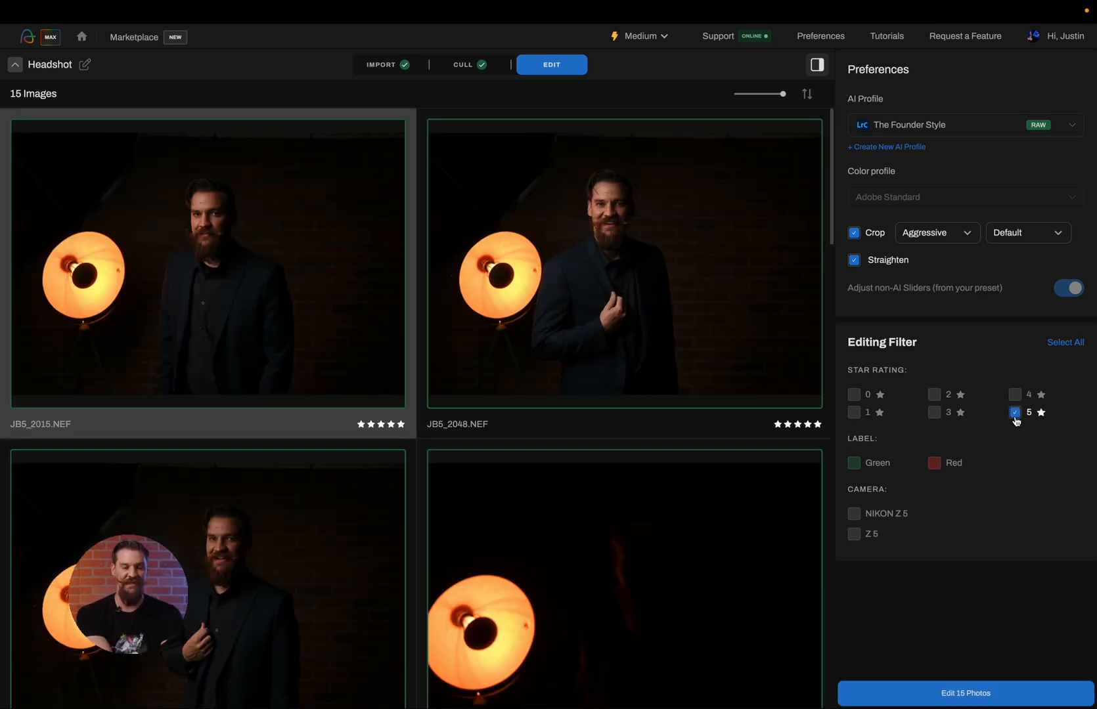
click(1064, 342)
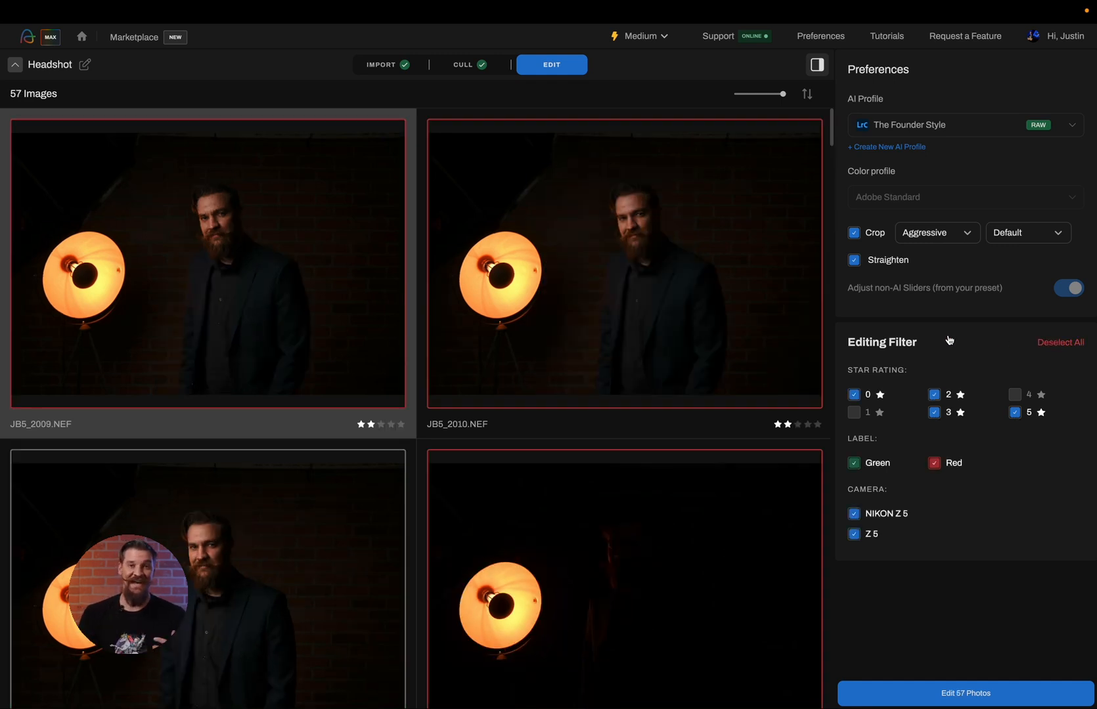
click(1060, 342)
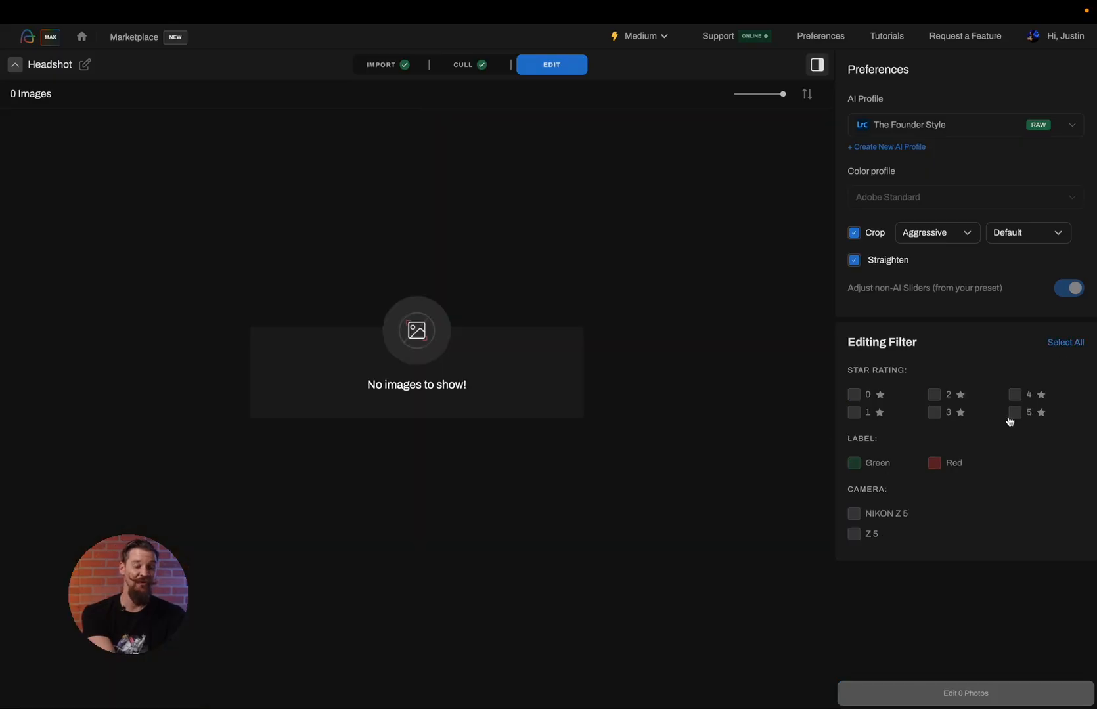
click(1015, 412)
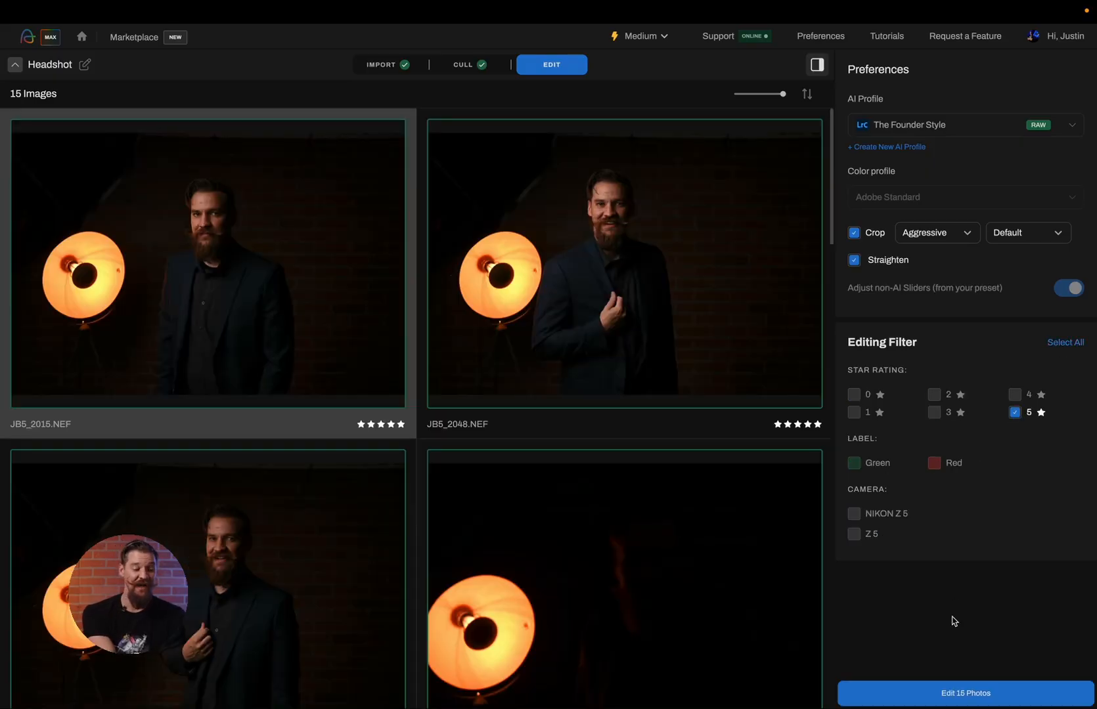
Run the AI edit on the 15 photos, dismiss the export options and show only the Selected (15) in Cull
click(965, 694)
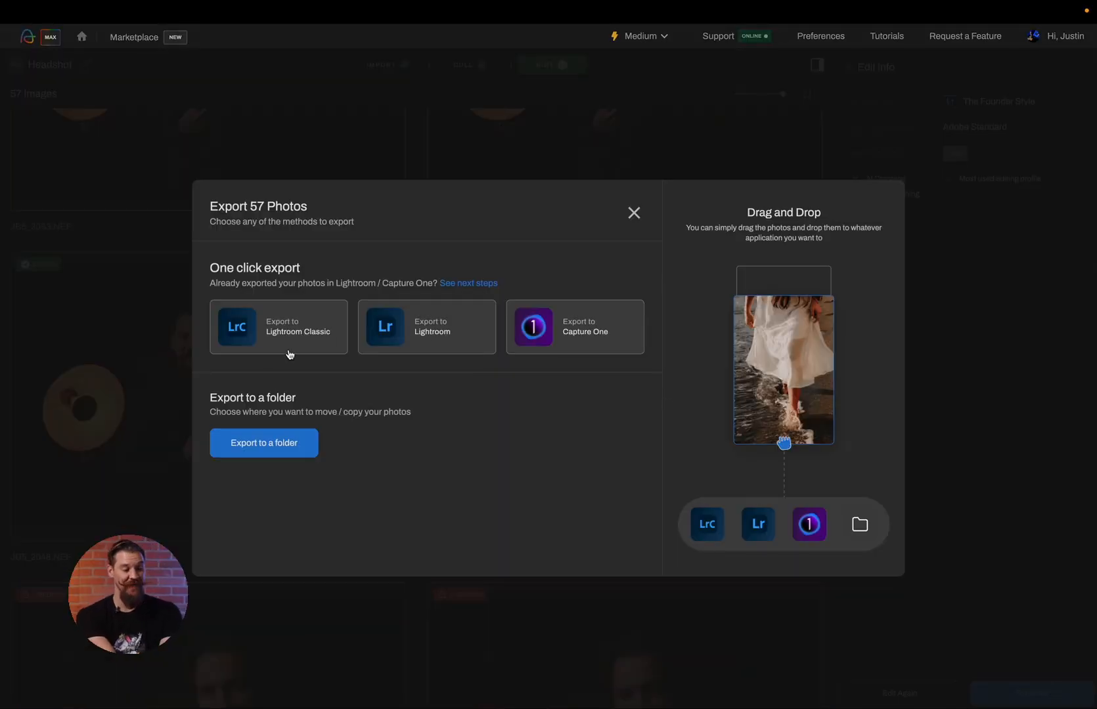
click(633, 213)
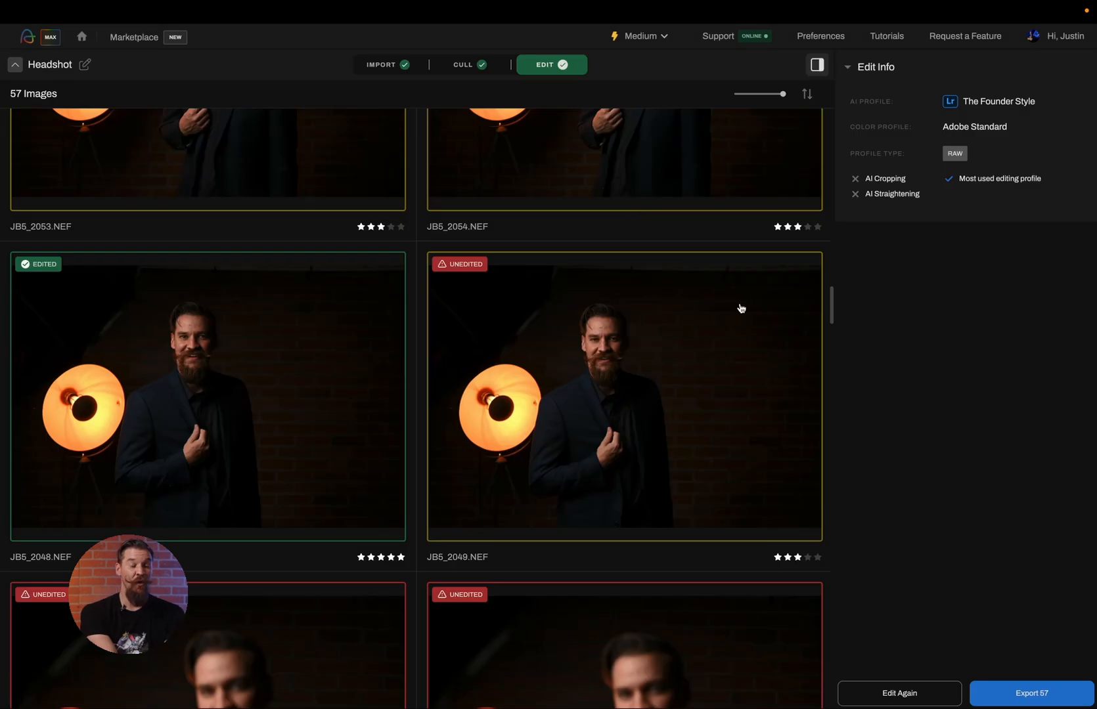
click(468, 65)
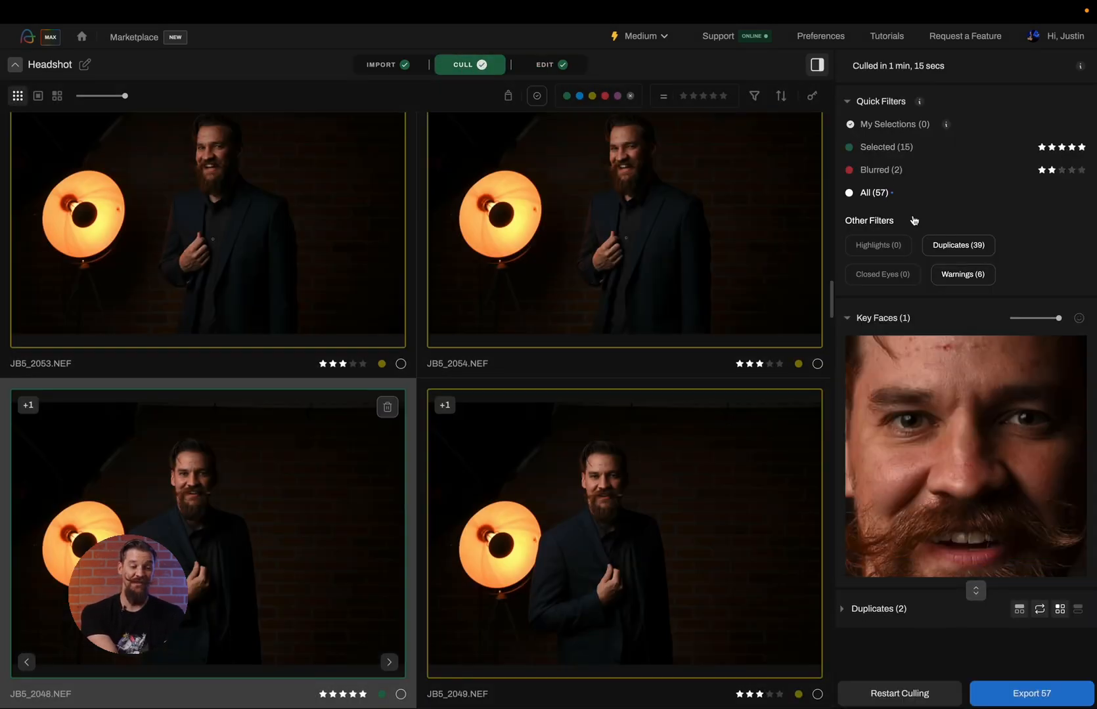
click(883, 147)
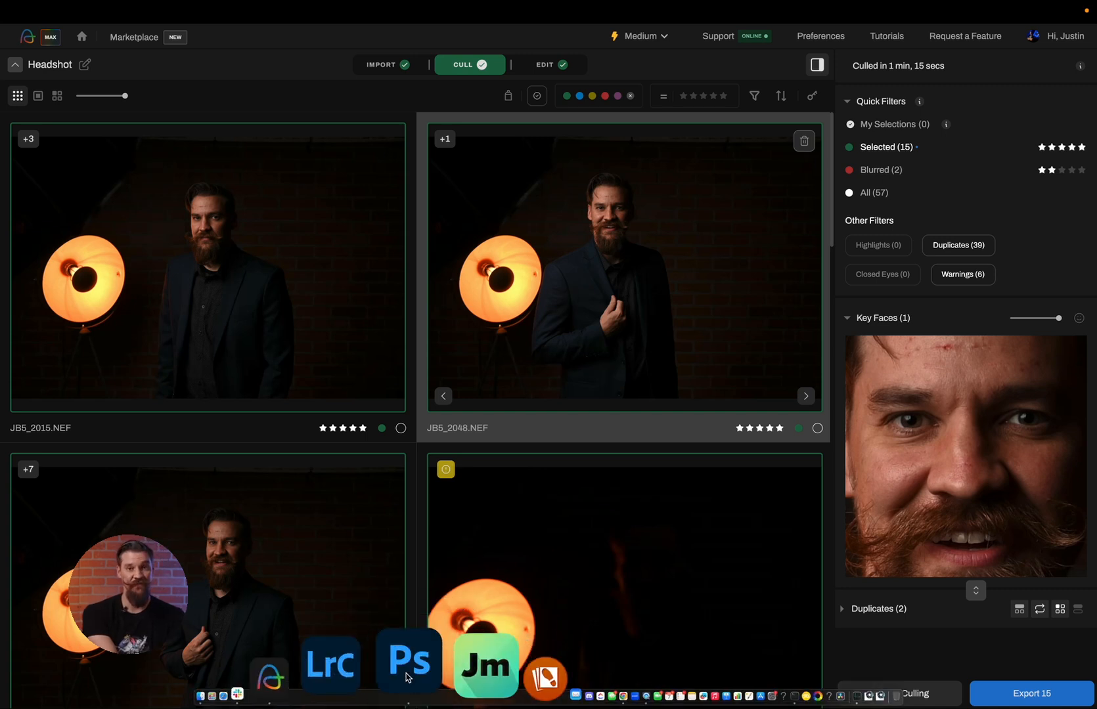
Send the selected photos to Photoshop and open JB5_2048.NEF from Camera Raw with Exposure +2.51, Contrast +25
click(394, 65)
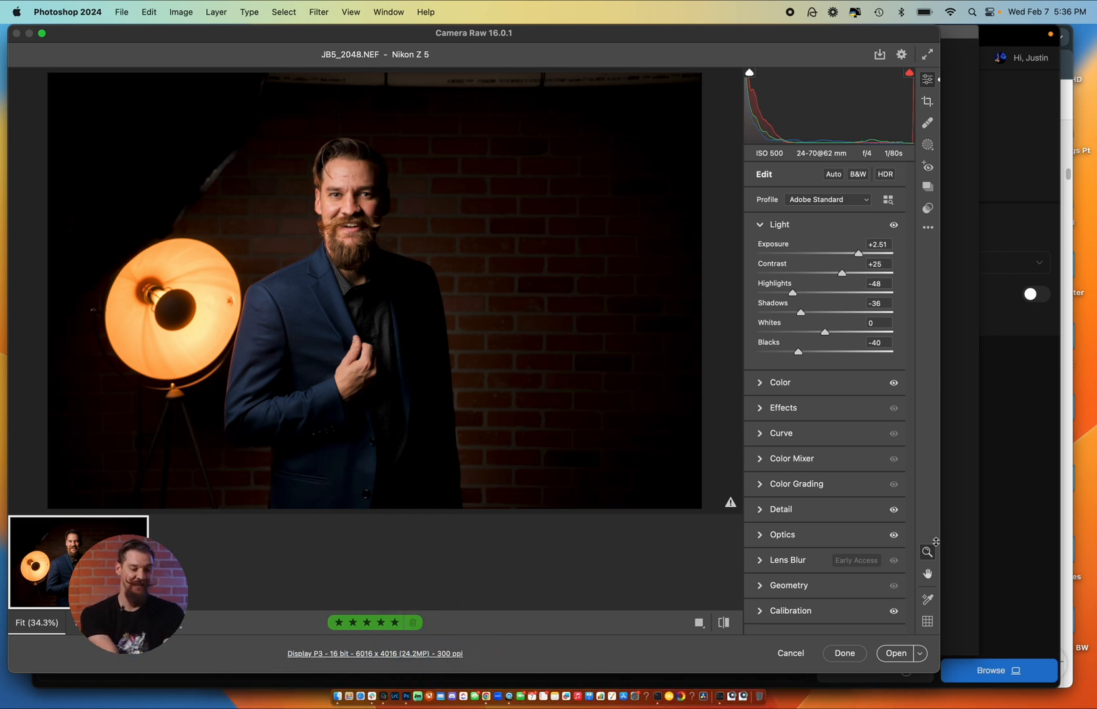
mouse_move(895, 653)
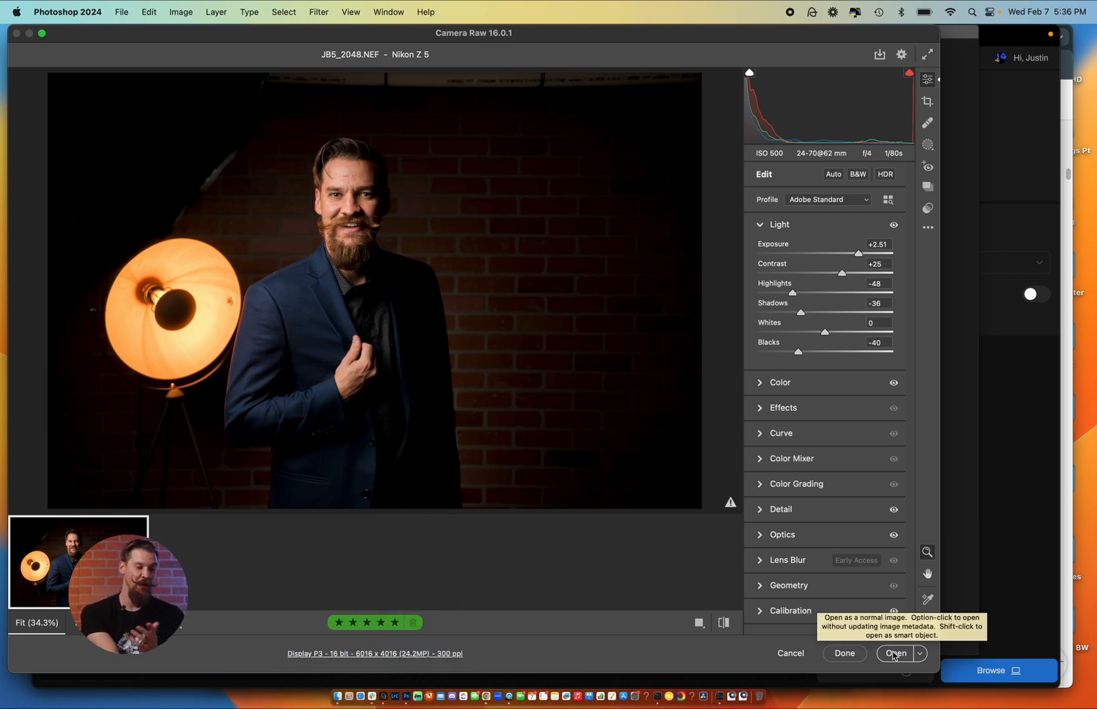
click(896, 653)
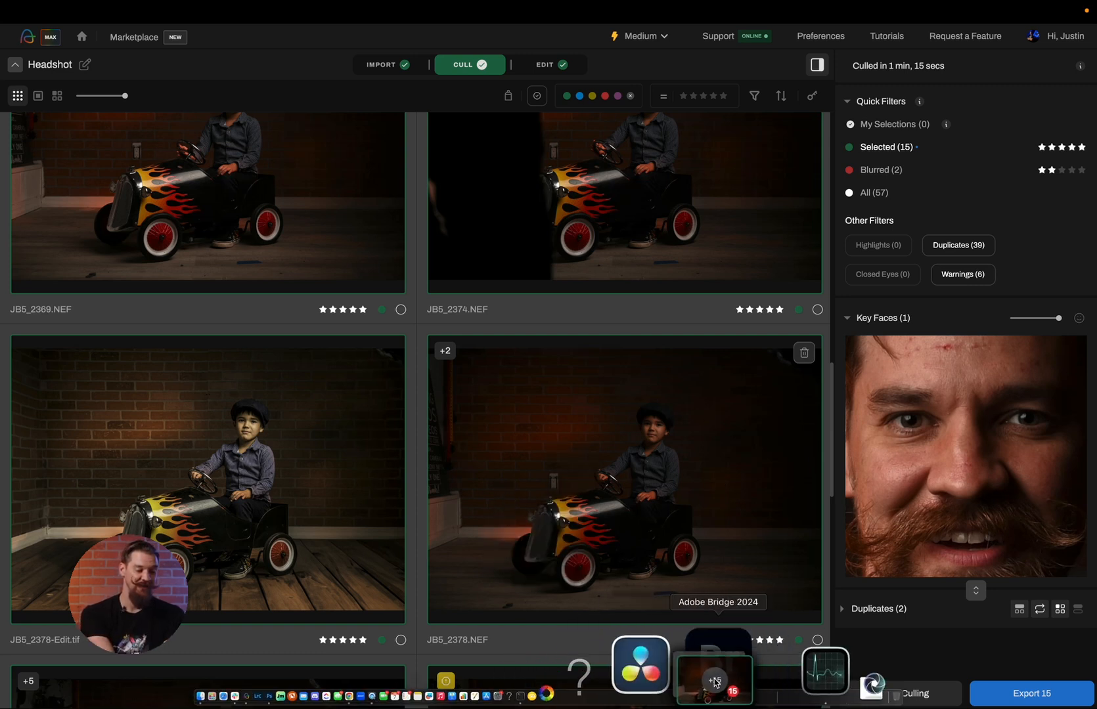
Open the photos in Adobe Bridge and inspect the Headshot folder filmstrip with its Aftershoot star ratings
click(713, 676)
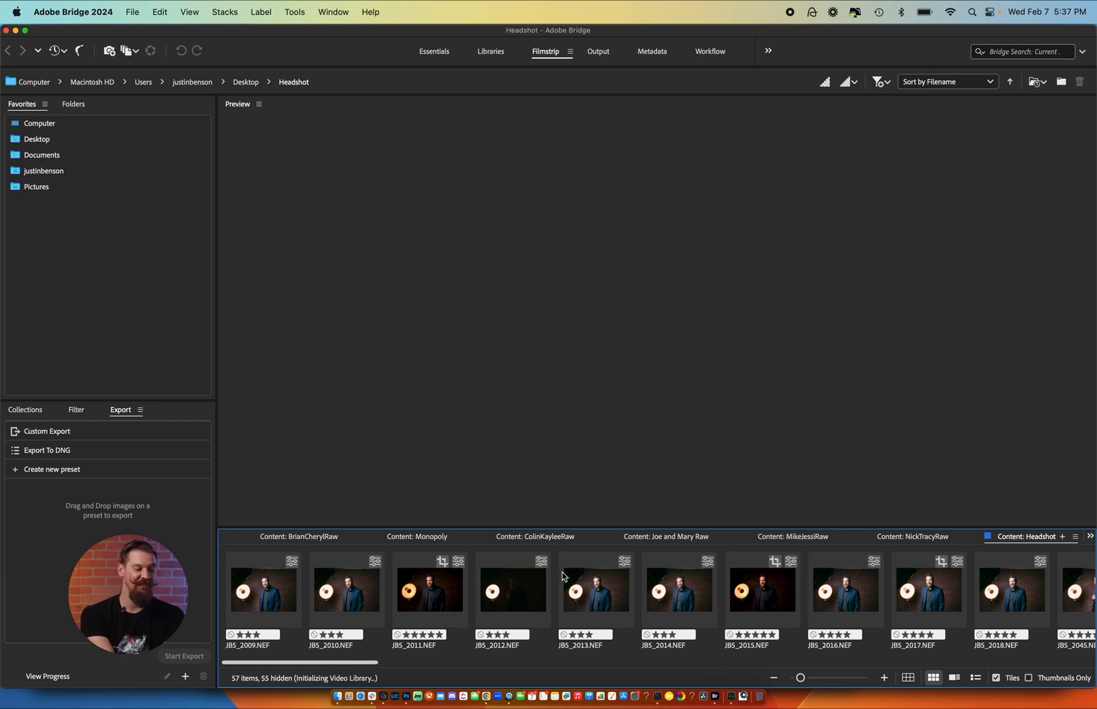
click(262, 590)
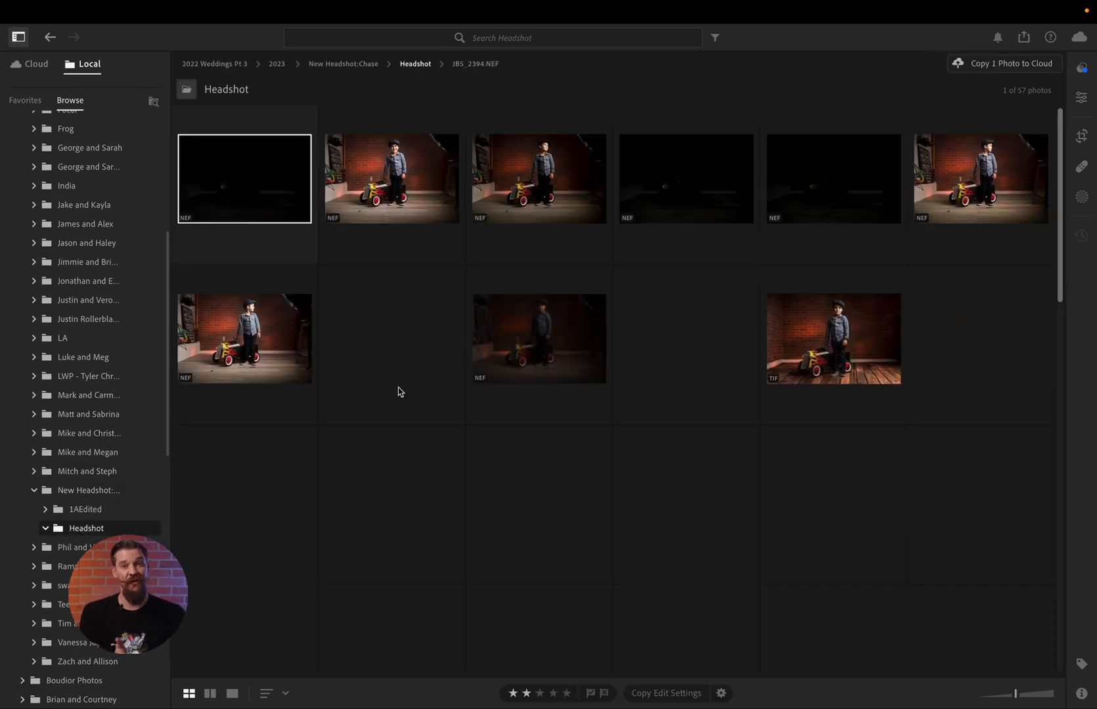
Scroll the Lightroom grid of the local Headshot folder's 57 photos
scroll(down, 3)
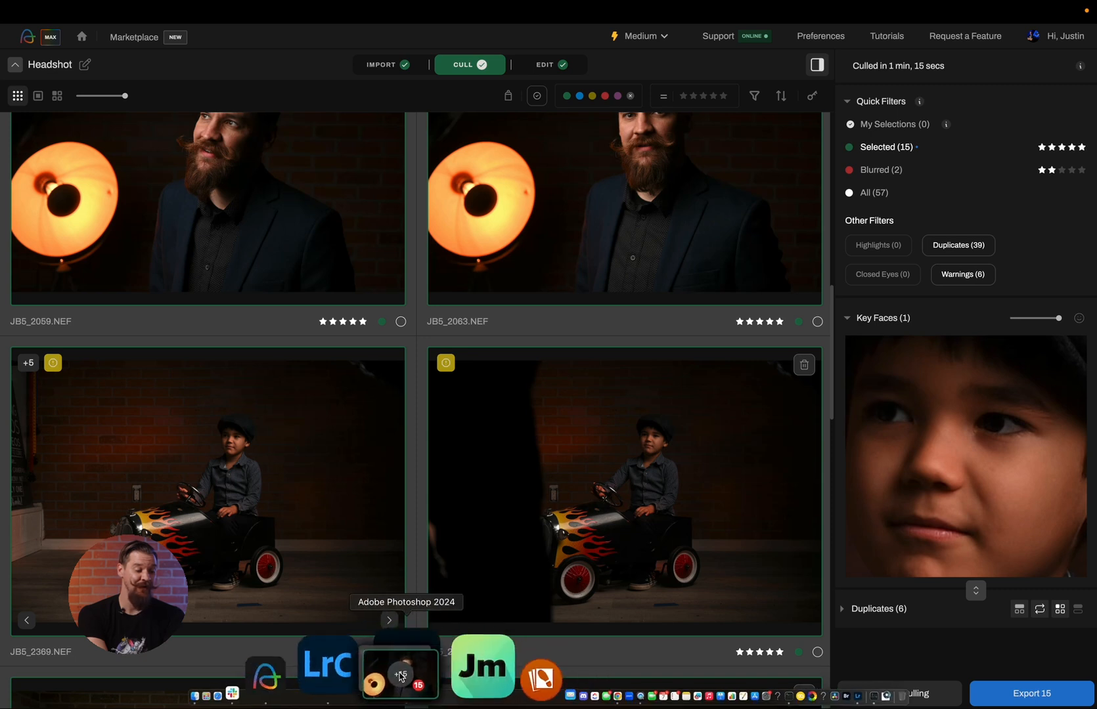
Send the photos to Lightroom Classic and add them to the catalog from the Import dialog
click(326, 669)
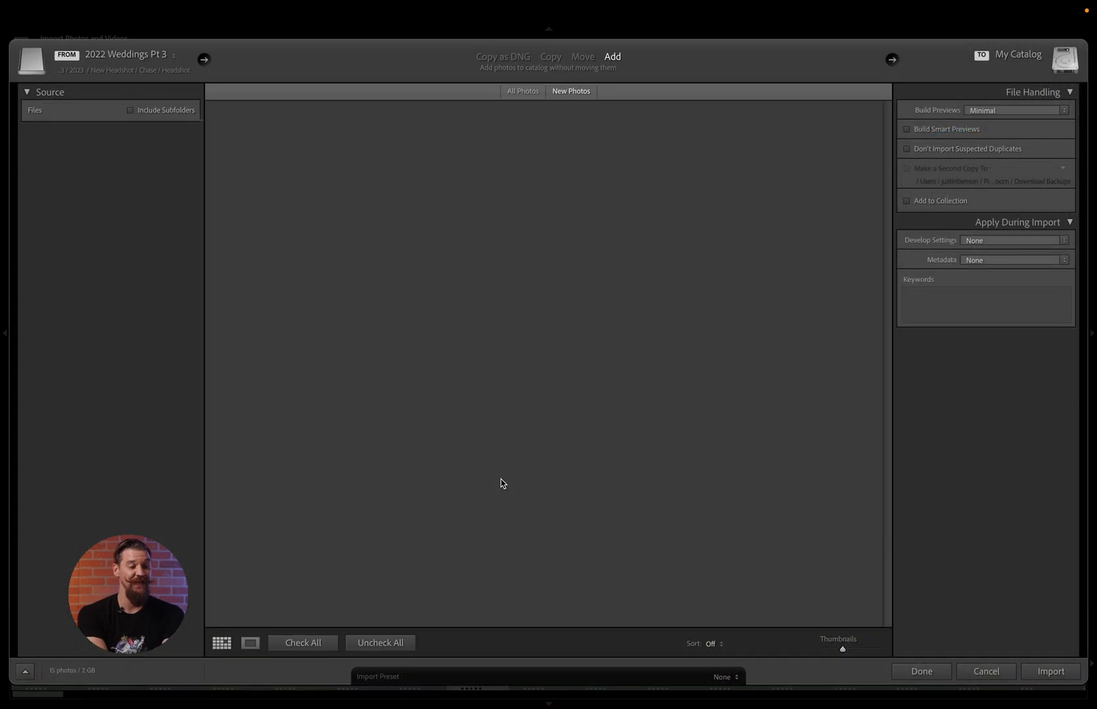
click(81, 219)
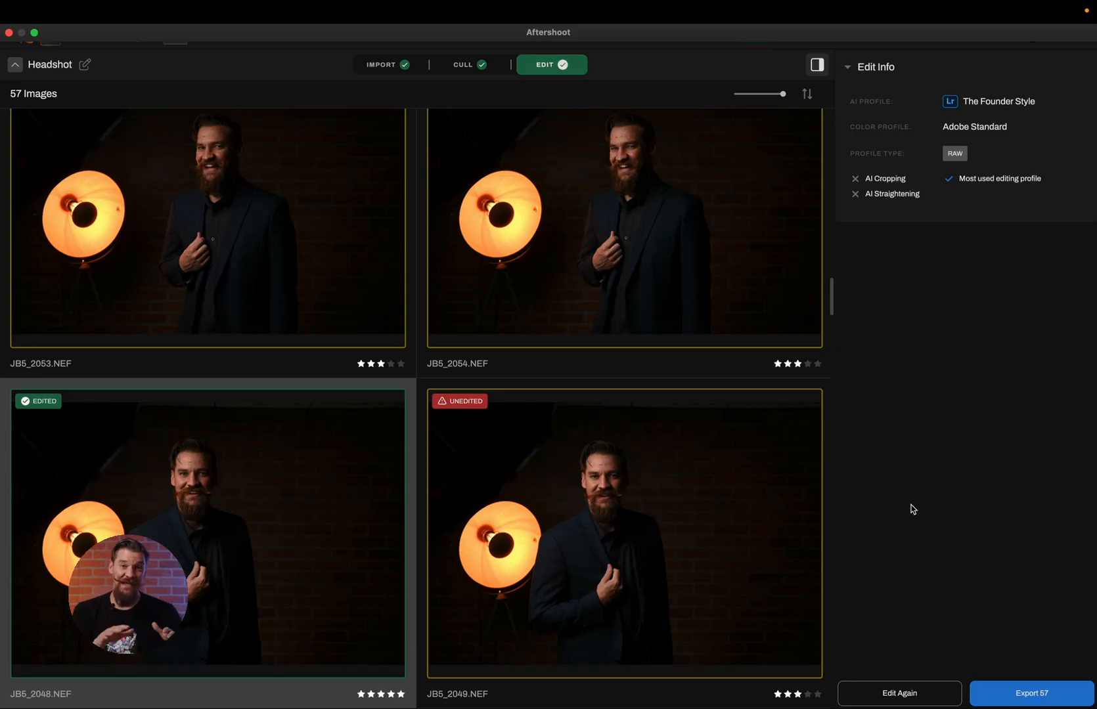
Start a fresh edit with the Black & White Founder Style AI profile on the 15 photos
click(551, 65)
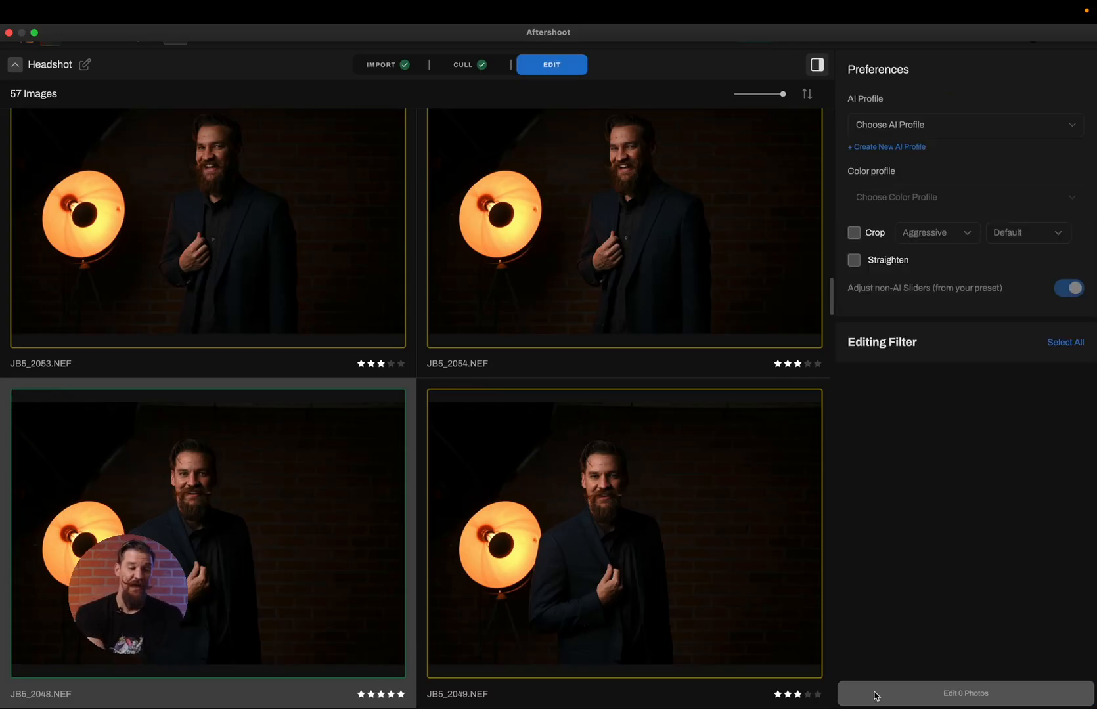
click(962, 125)
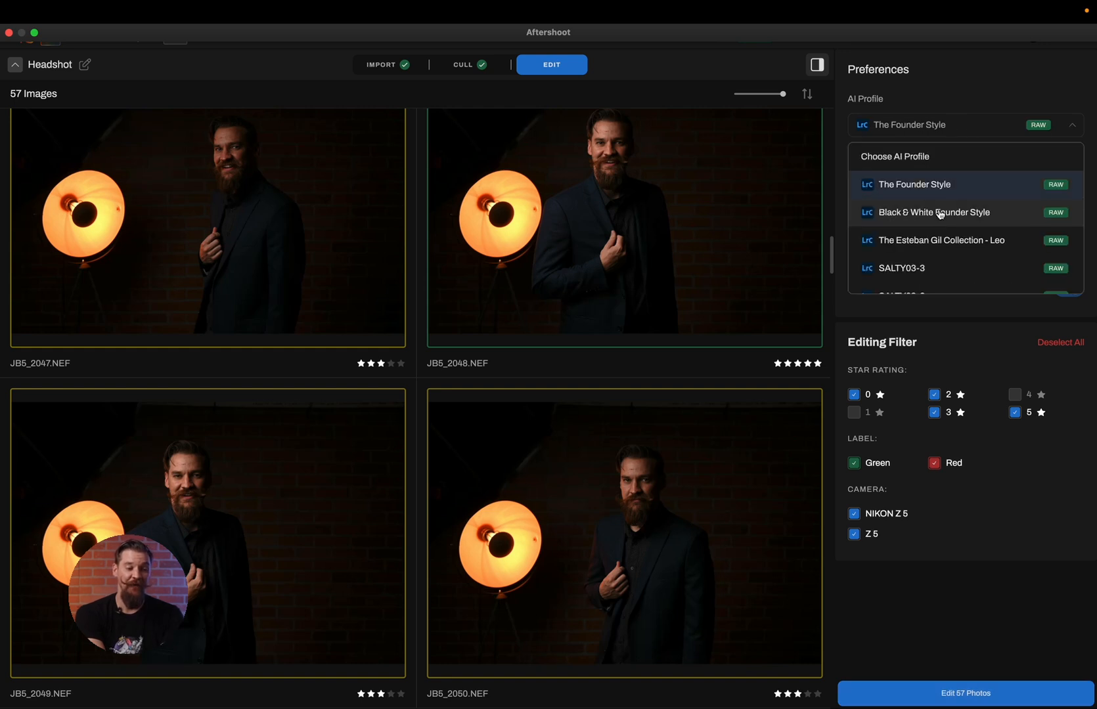
click(933, 211)
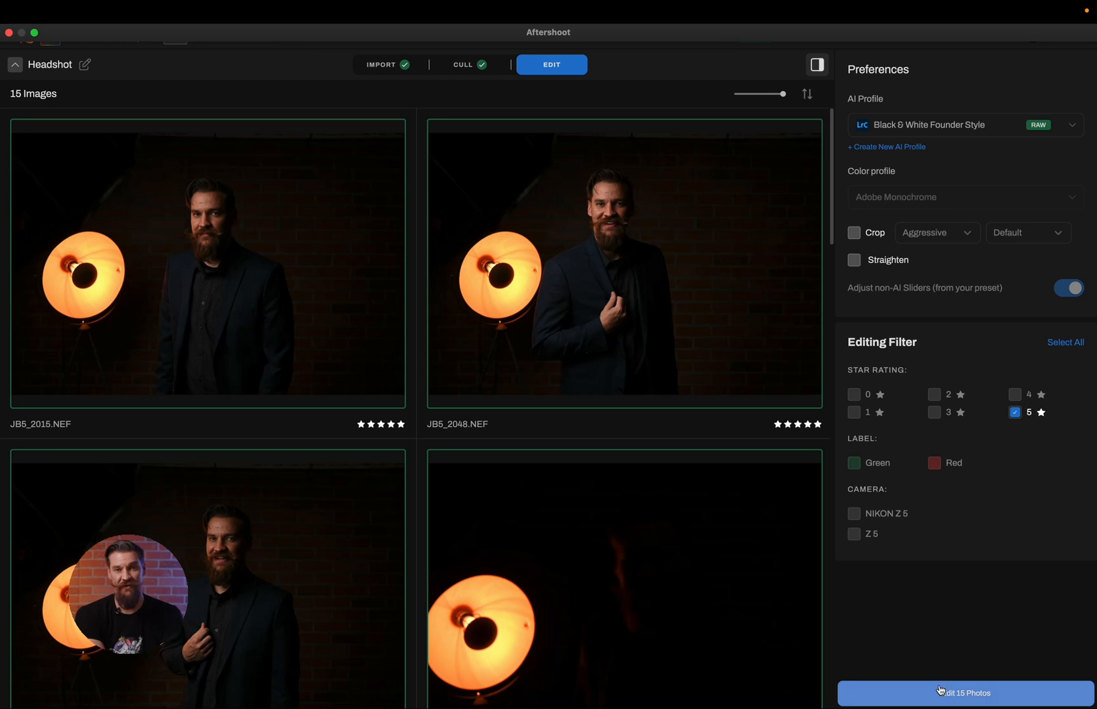
click(963, 693)
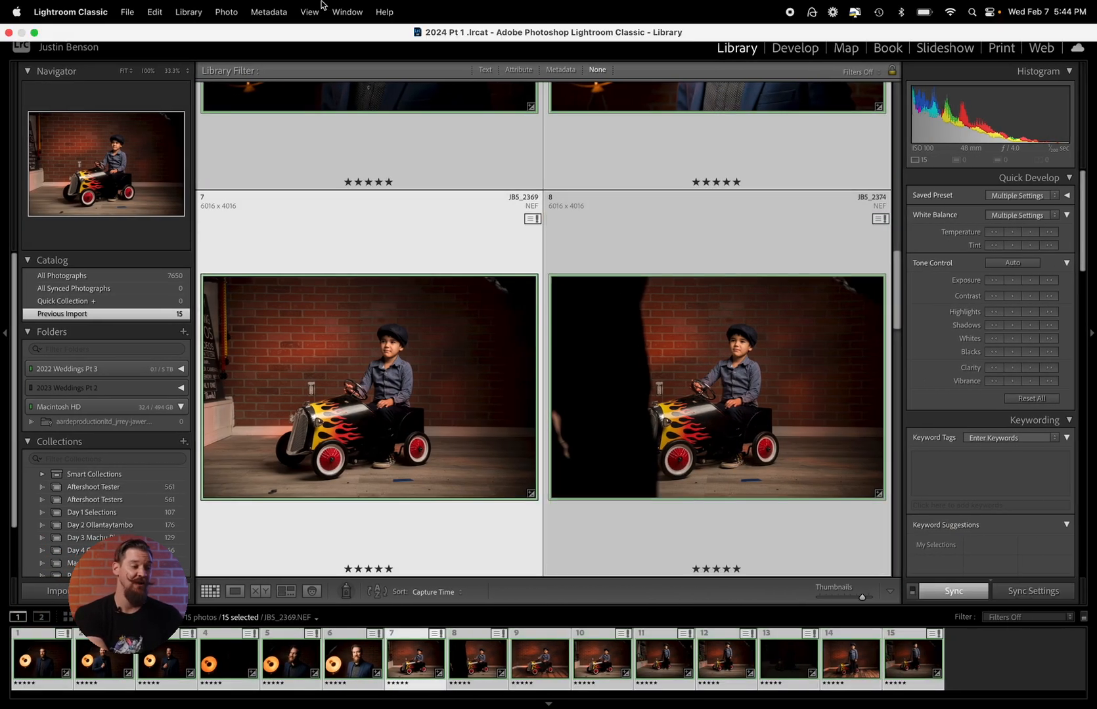
Read metadata from the files for the selected photos, confirming the catalog overwrite
click(269, 12)
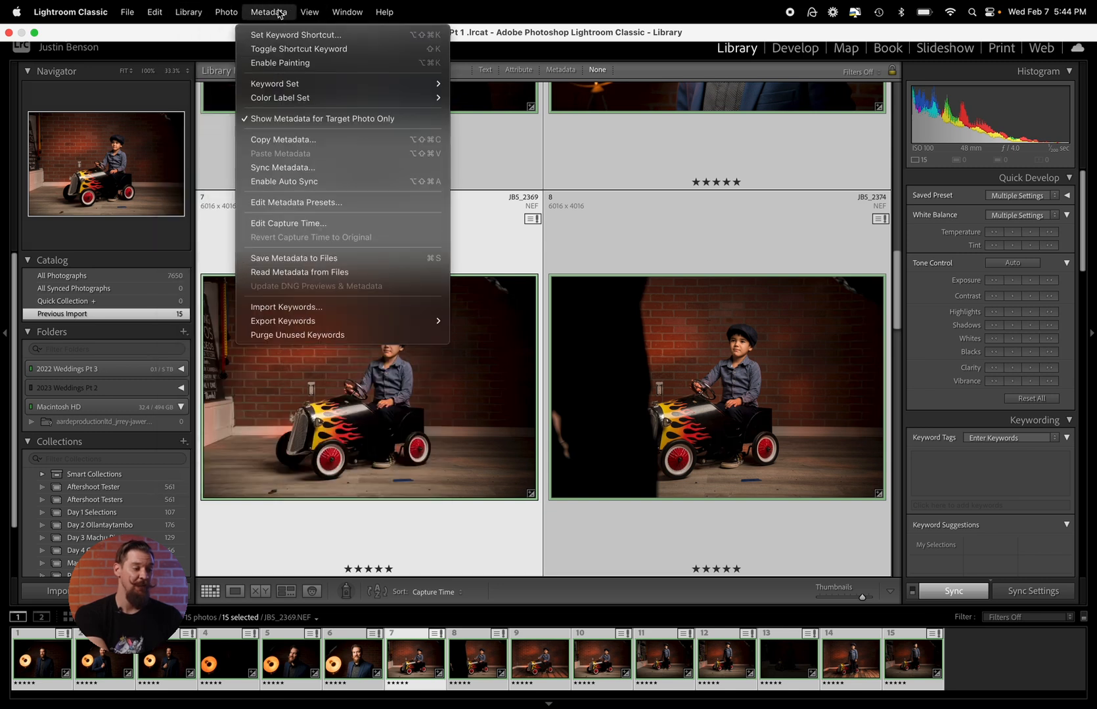
click(299, 272)
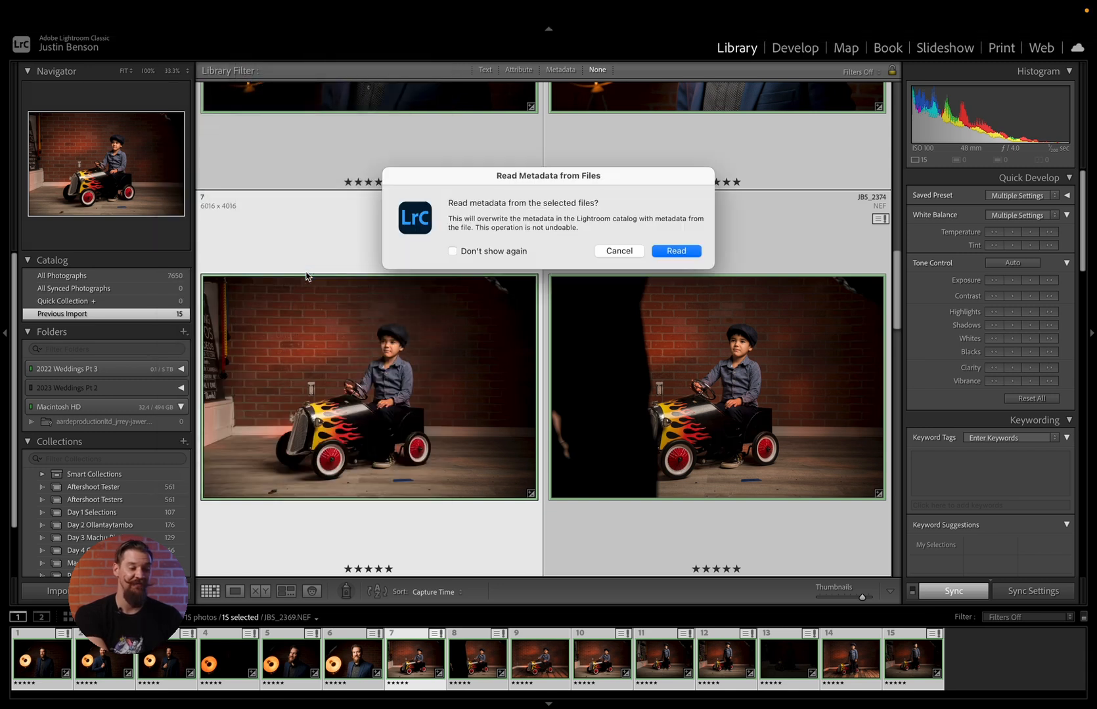
click(674, 251)
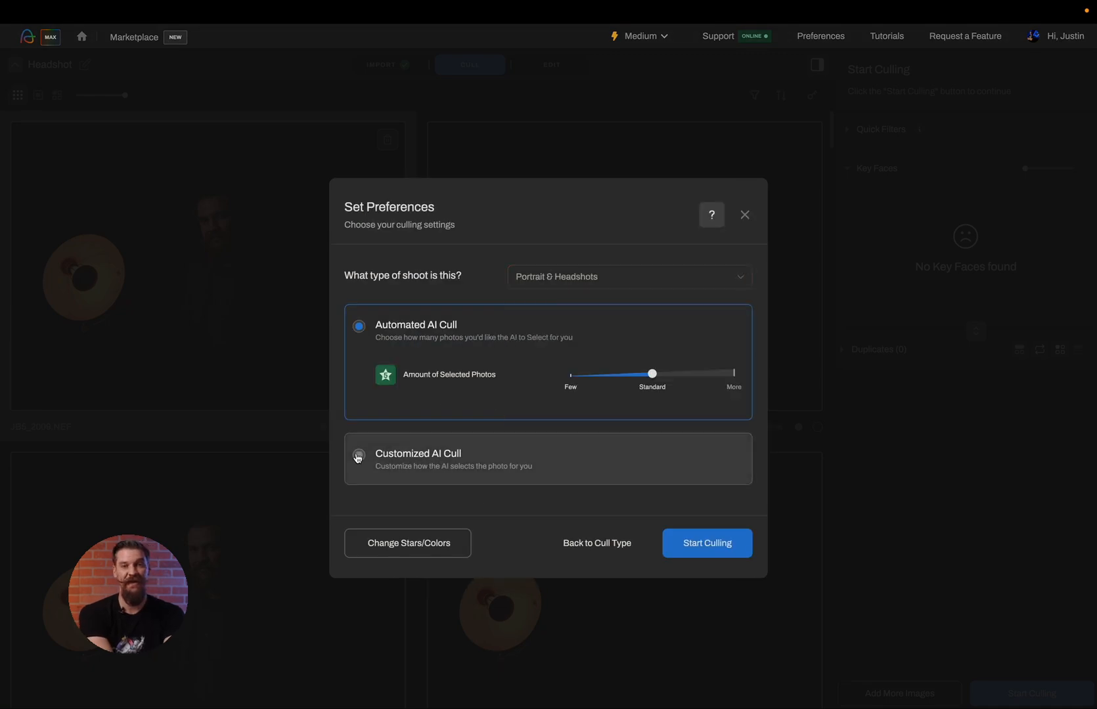
Switch to a customized AI cull and save the Headshot album's culling changes
click(706, 544)
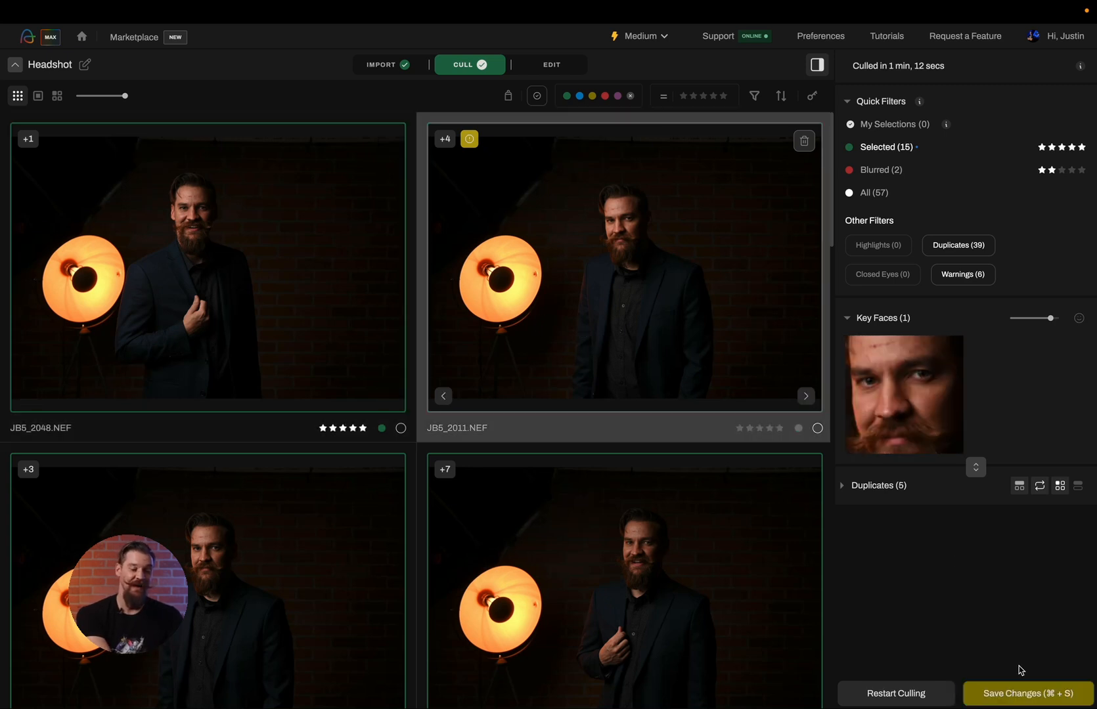
click(1026, 693)
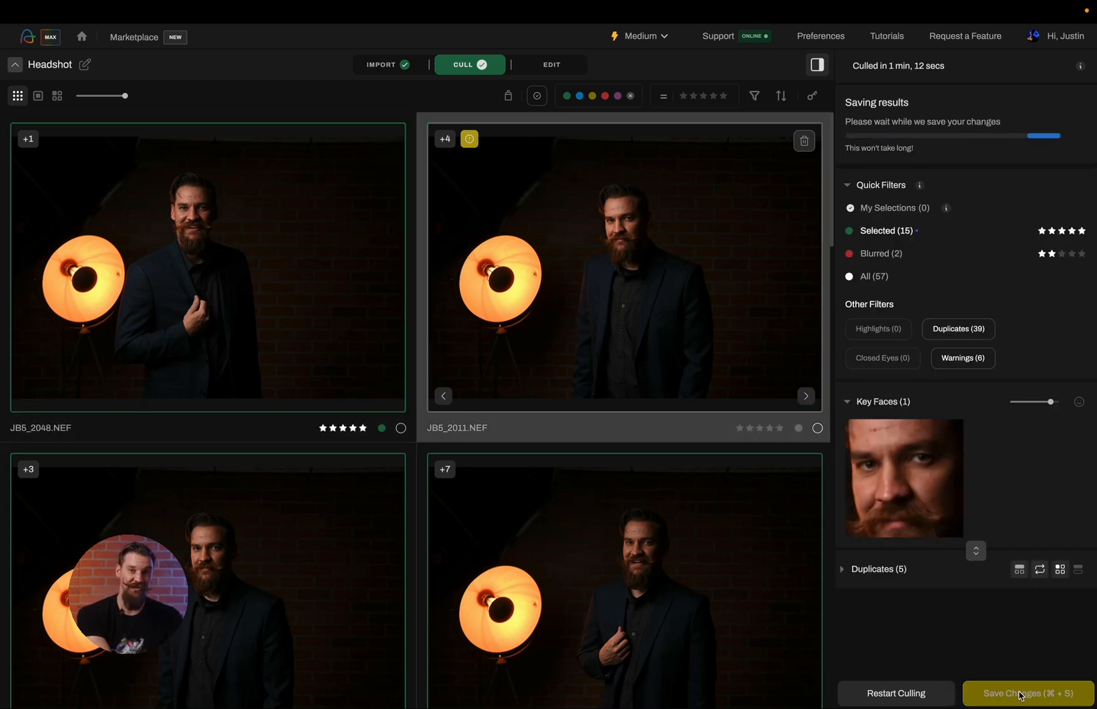
click(1026, 693)
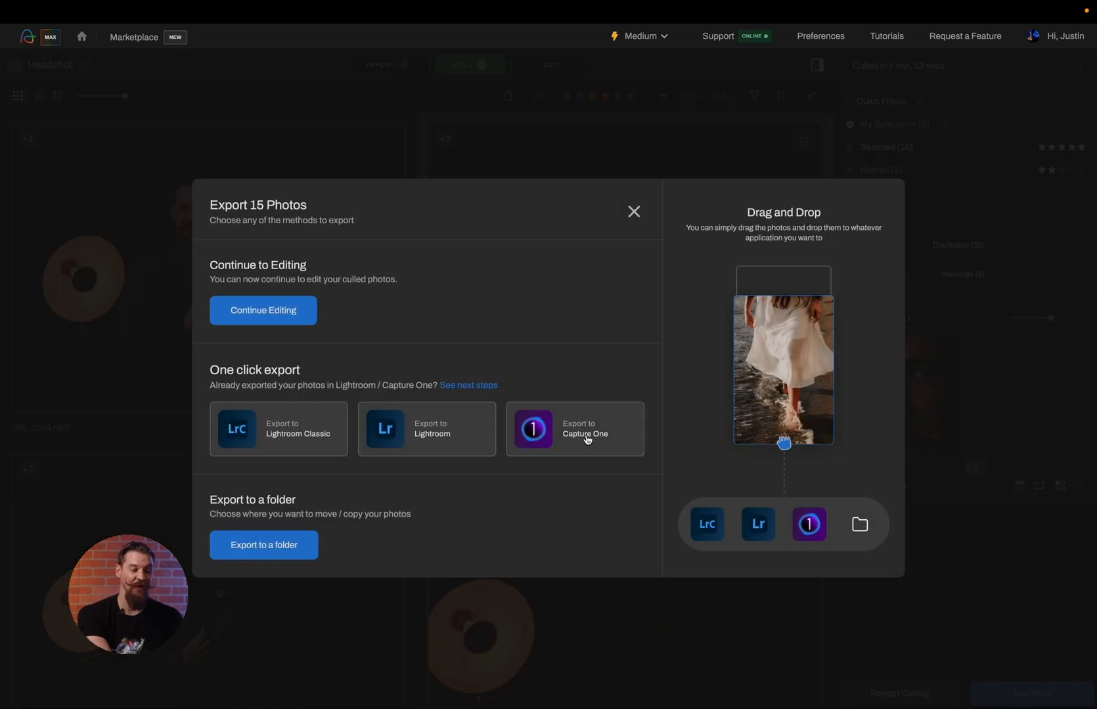
Attempt the Capture One export, dismiss the failure message and close the export dialog
click(574, 428)
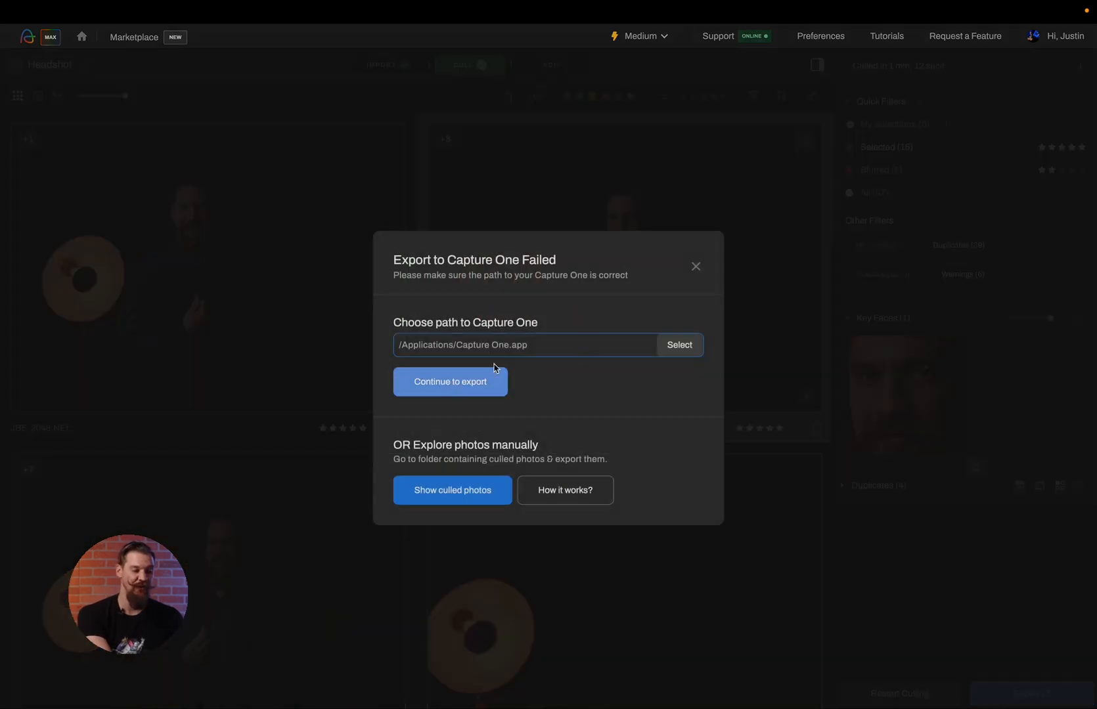
click(694, 265)
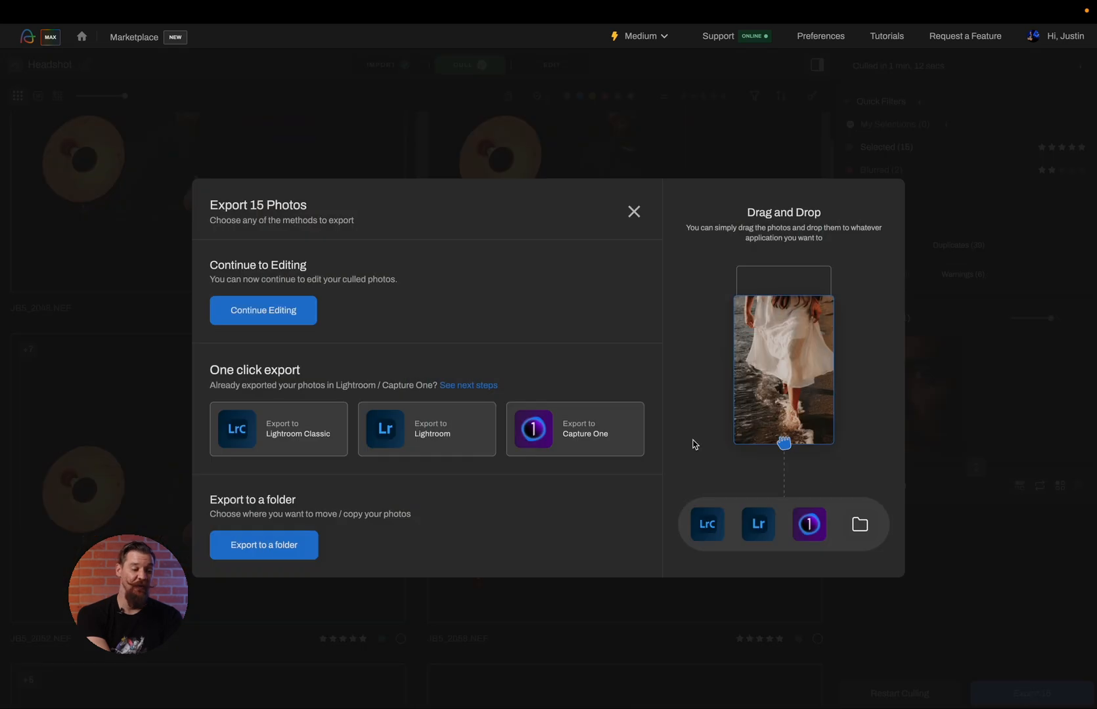
click(632, 212)
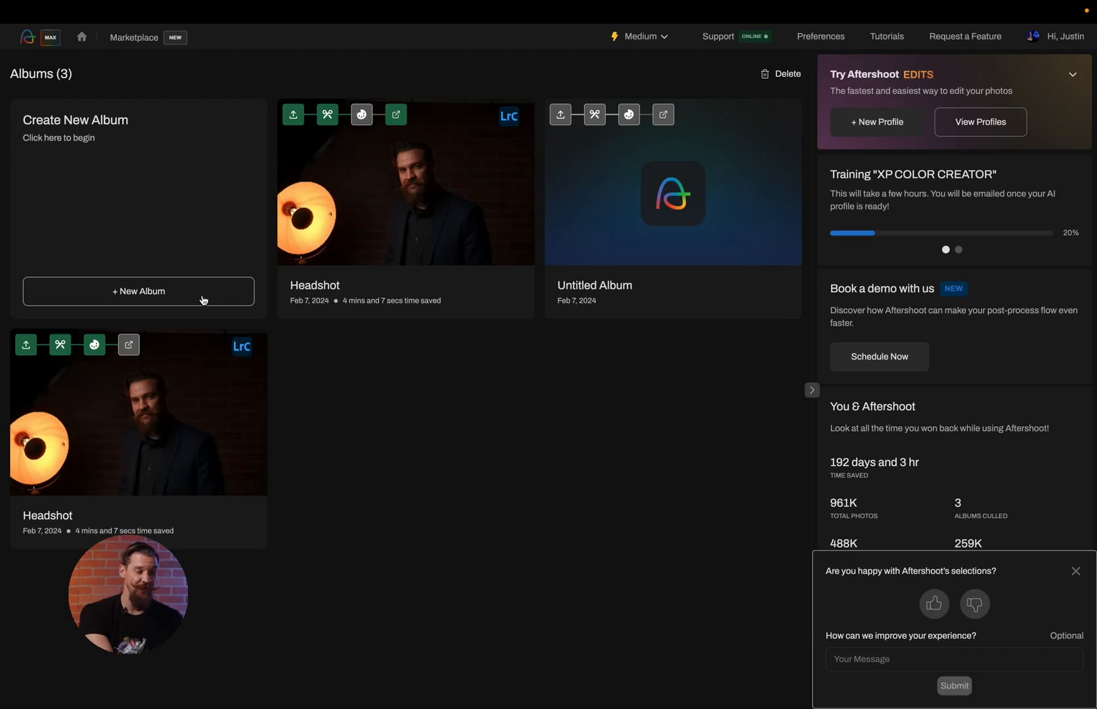
Create a new album from the headshot Capture One catalog and move to the editing step
click(671, 182)
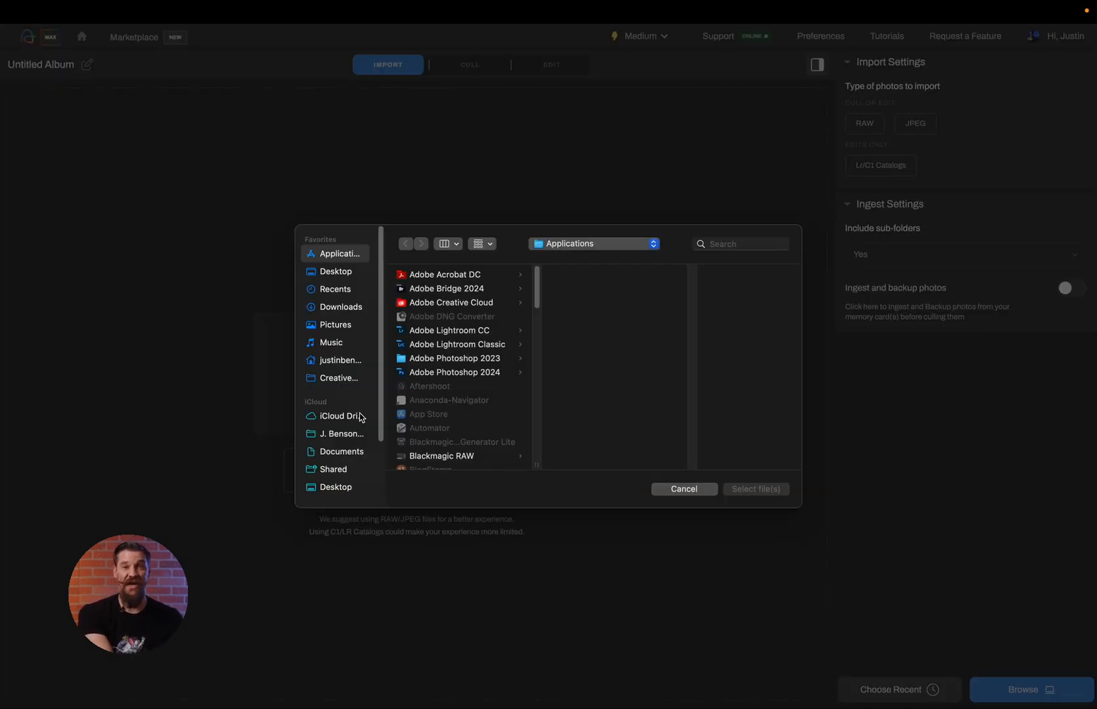
scroll(down, 3)
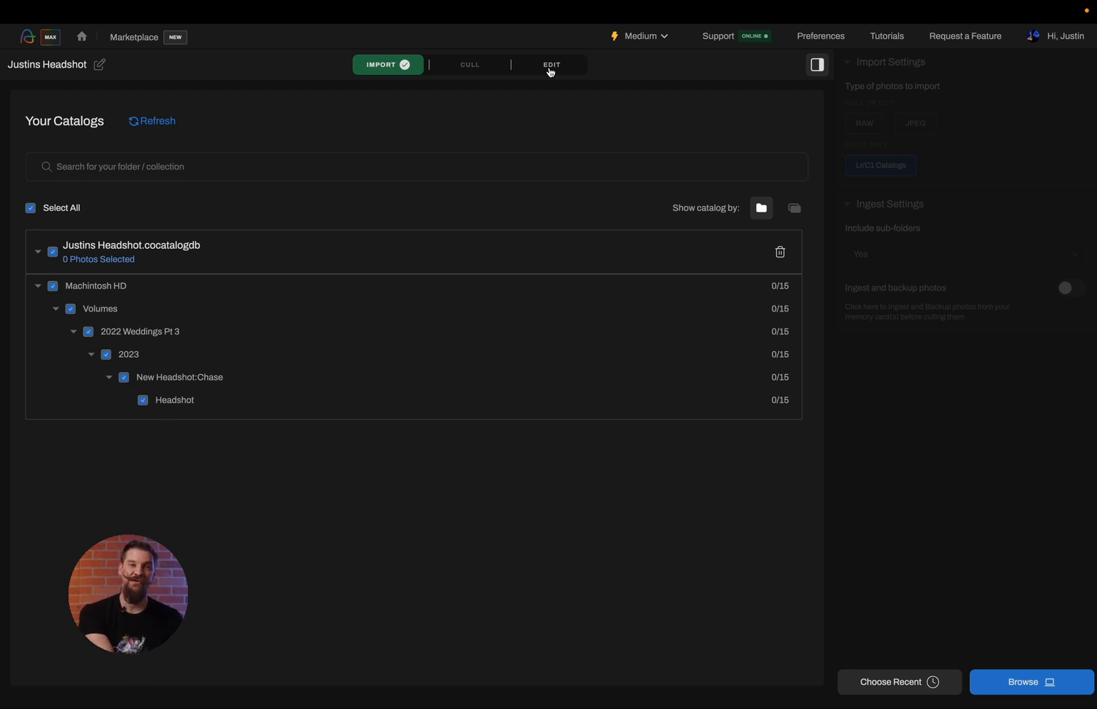
click(552, 64)
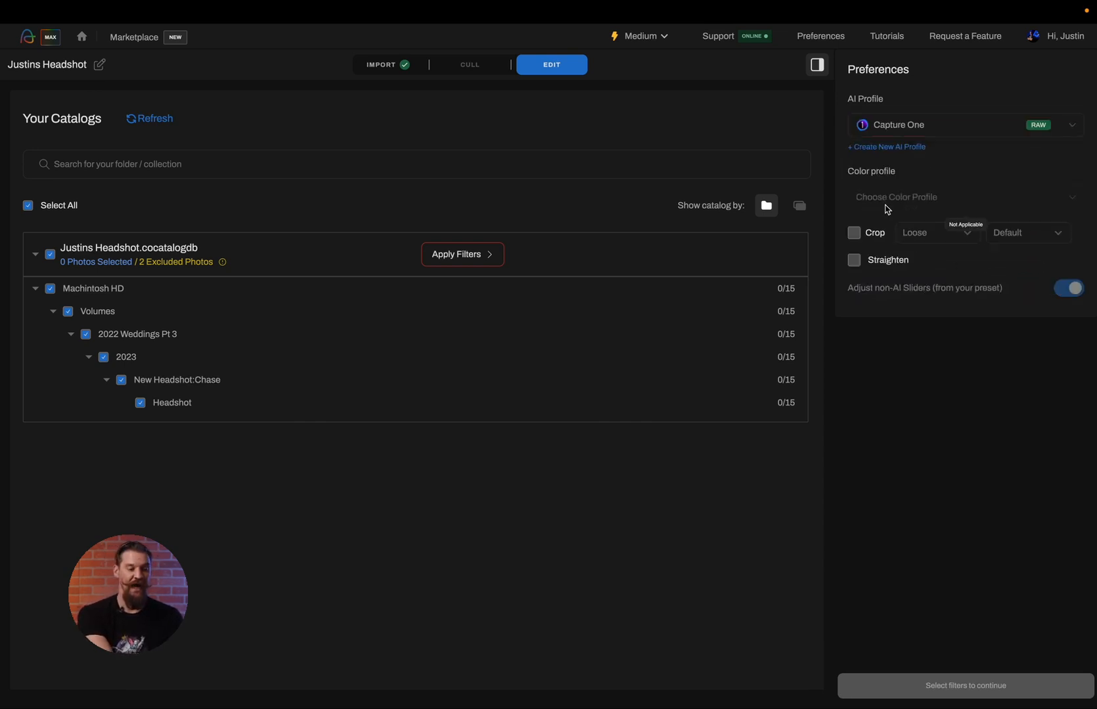
Enable AI auto-cropping with the Loose crop setting and straightening
click(854, 233)
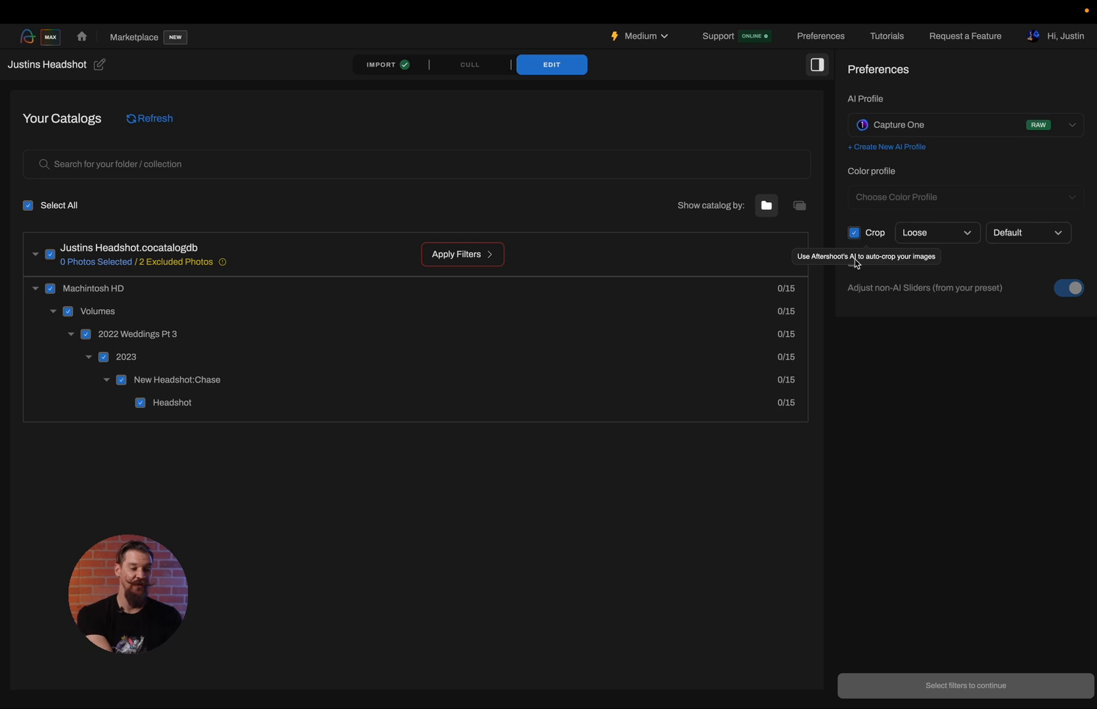
click(937, 233)
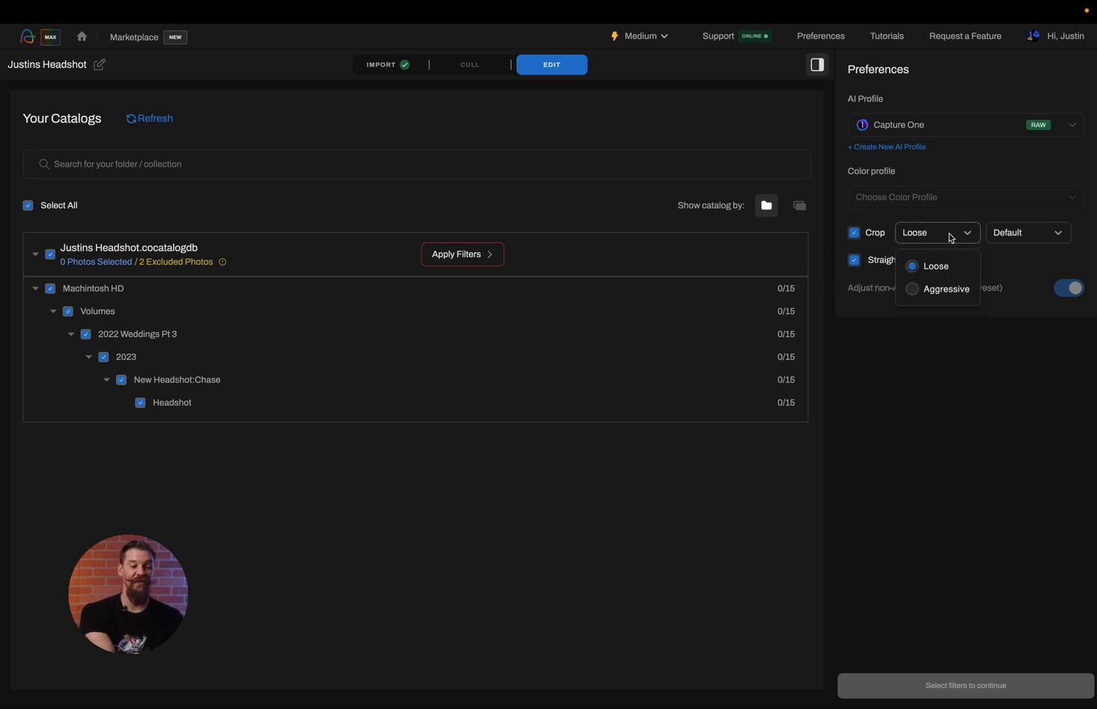
click(1027, 232)
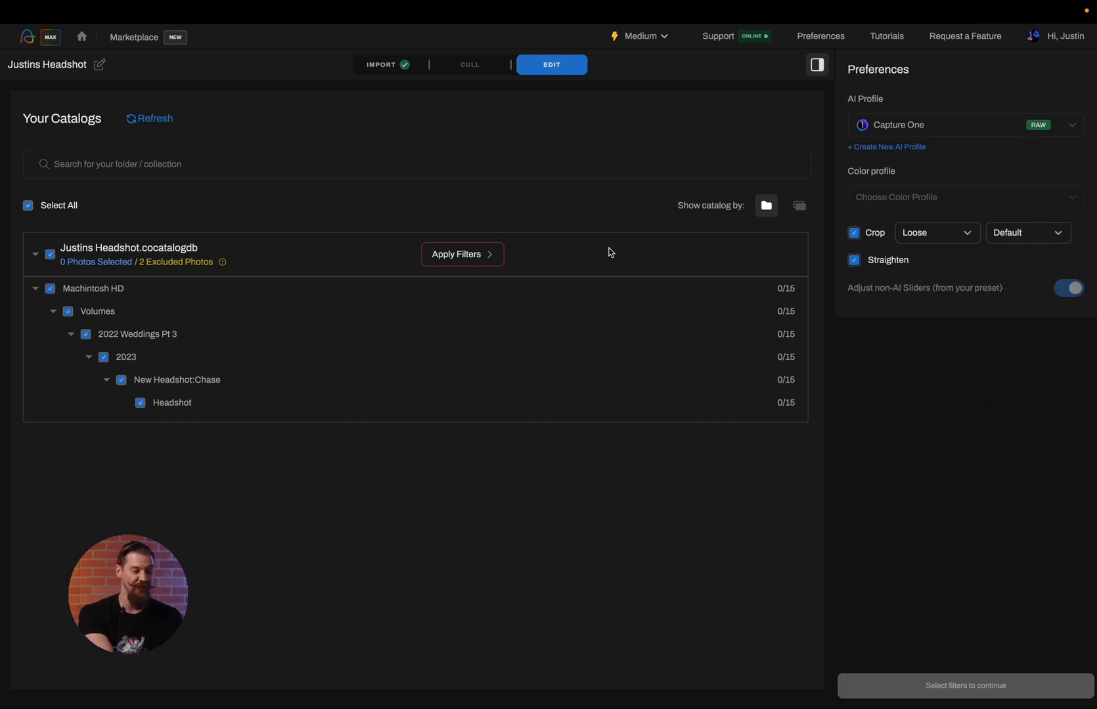
Apply the catalog photo filters keeping 13 images and run the AI edit on them
click(461, 254)
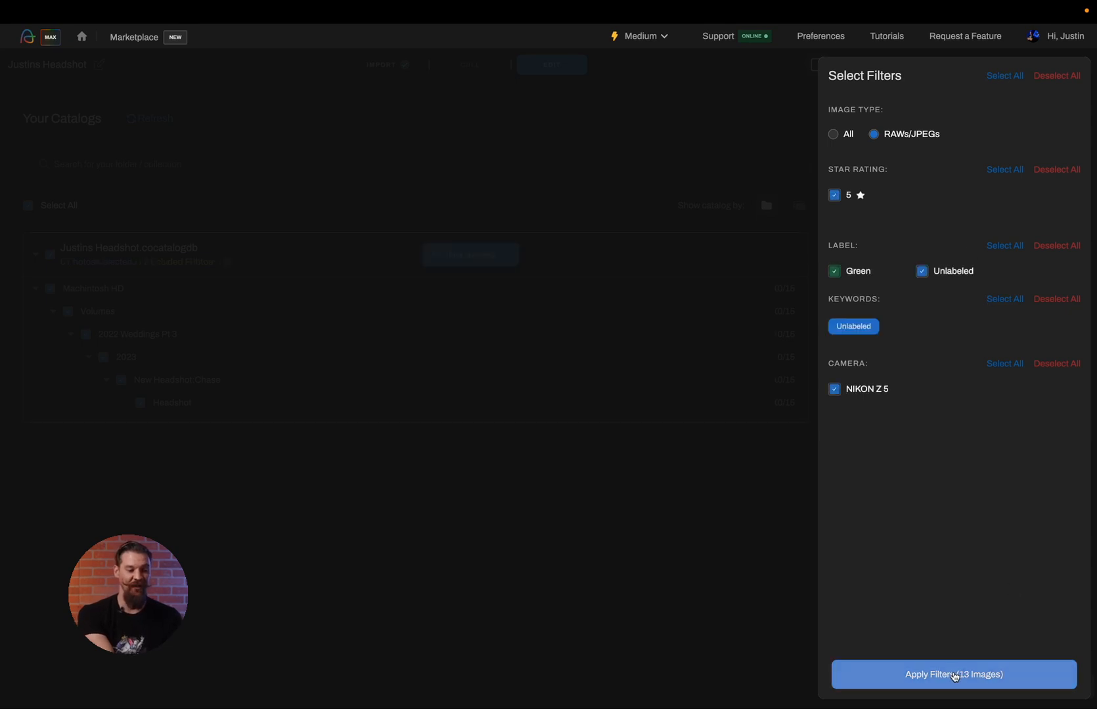
click(952, 674)
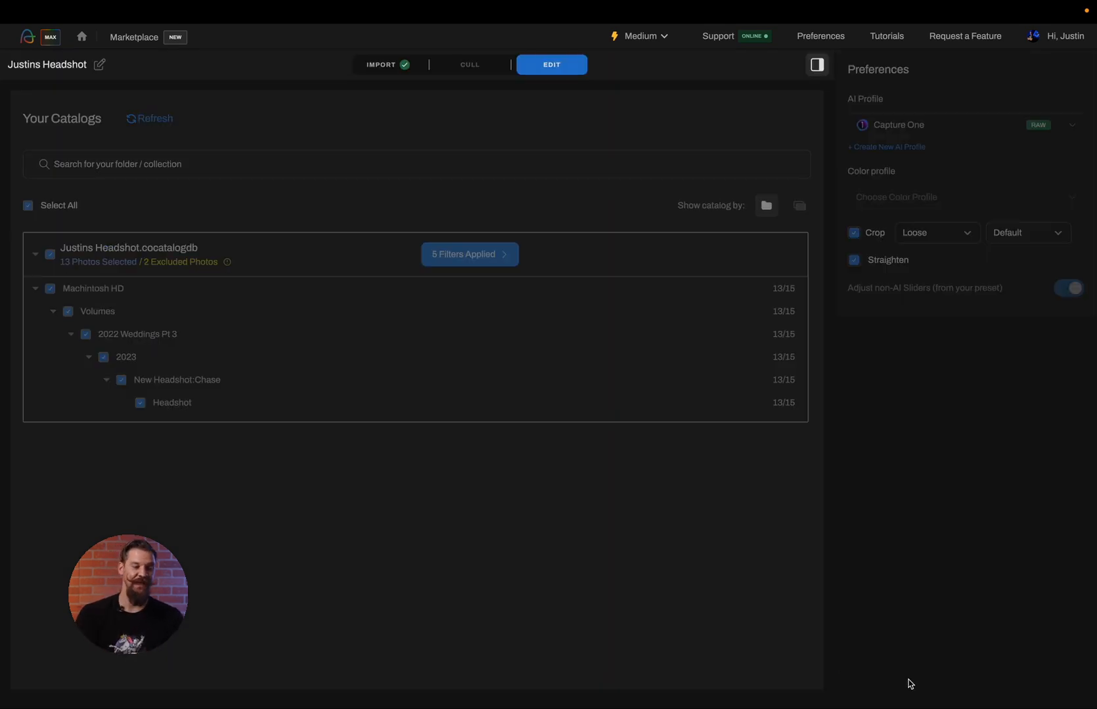
click(550, 65)
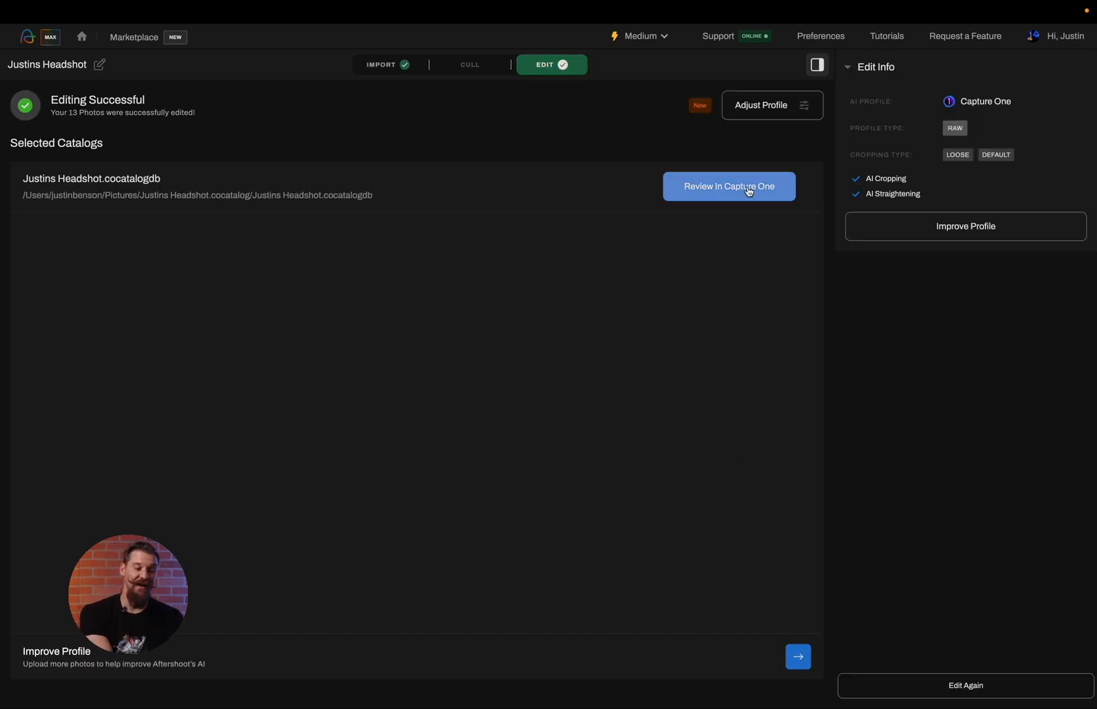
Review the edited photos in Capture One, returning to the Headshot album's 57-image edit results
click(728, 186)
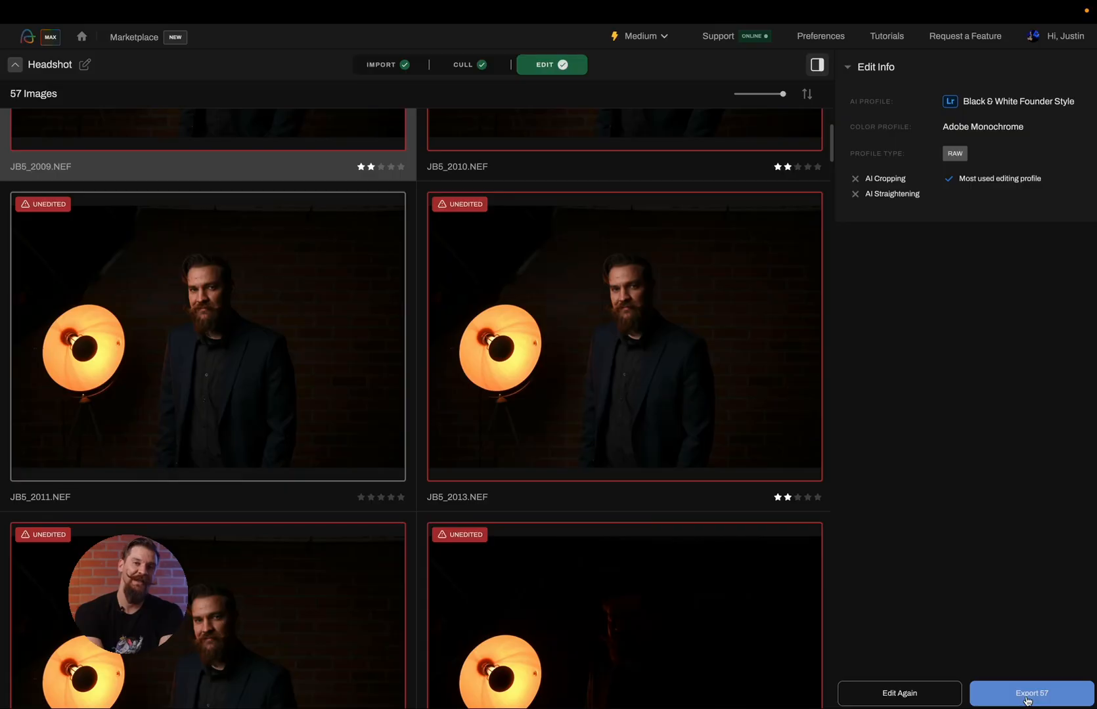
Set the export destination to a new Justins Headshot folder created on the Desktop
click(1031, 693)
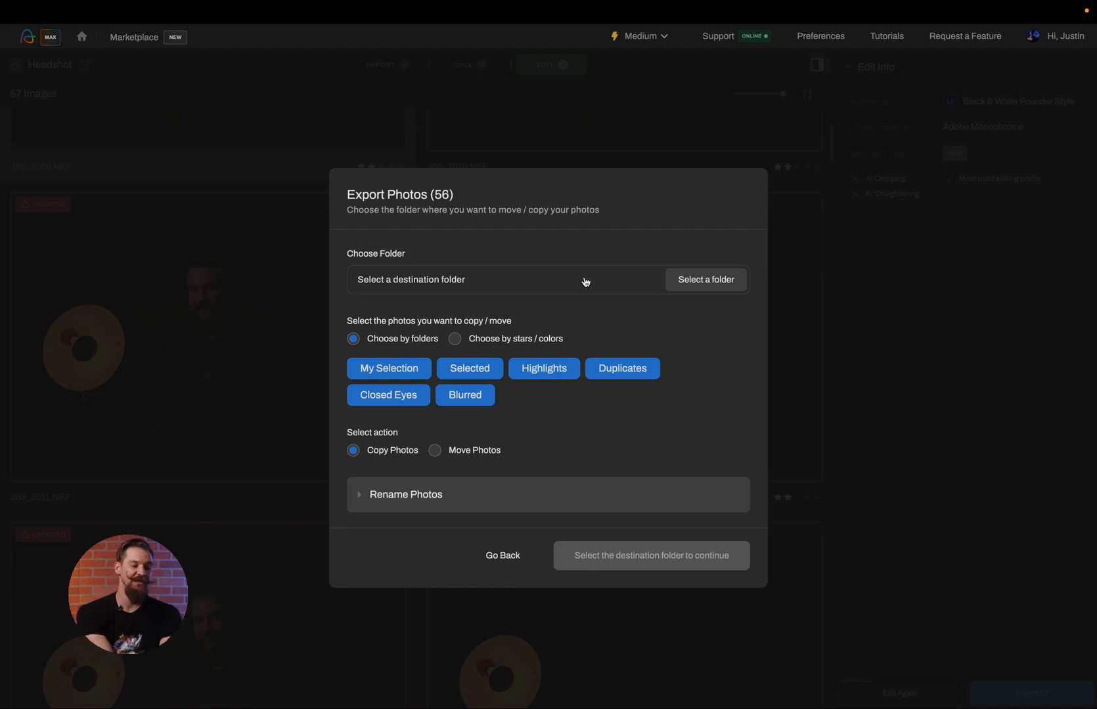
click(706, 278)
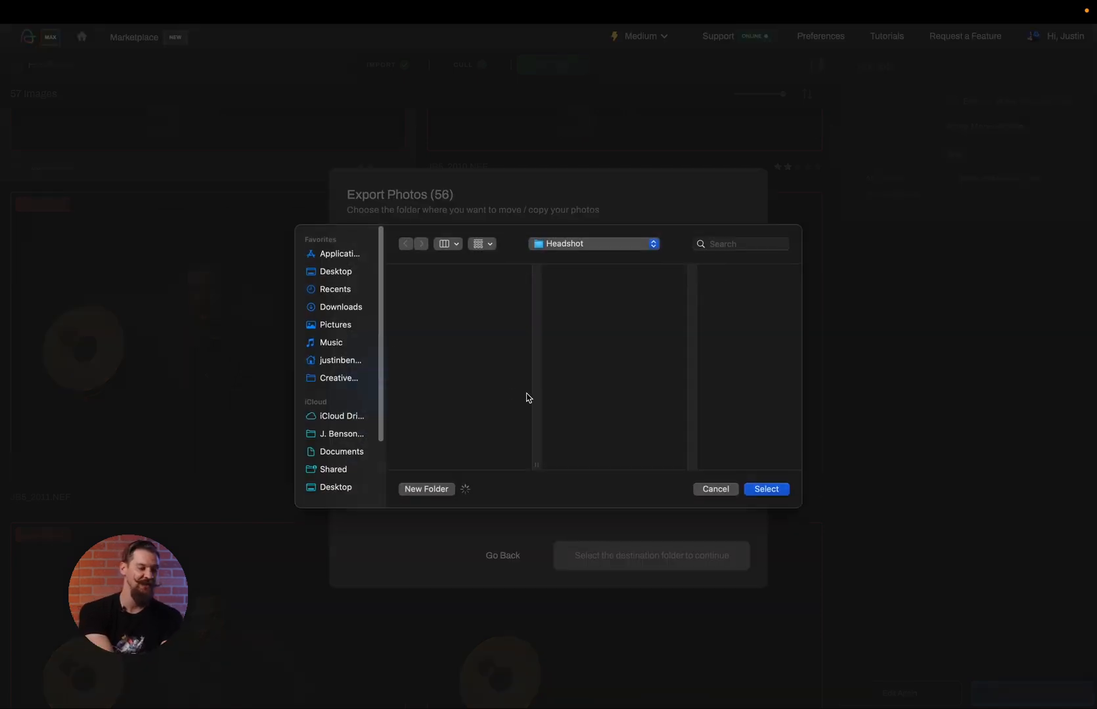
click(336, 272)
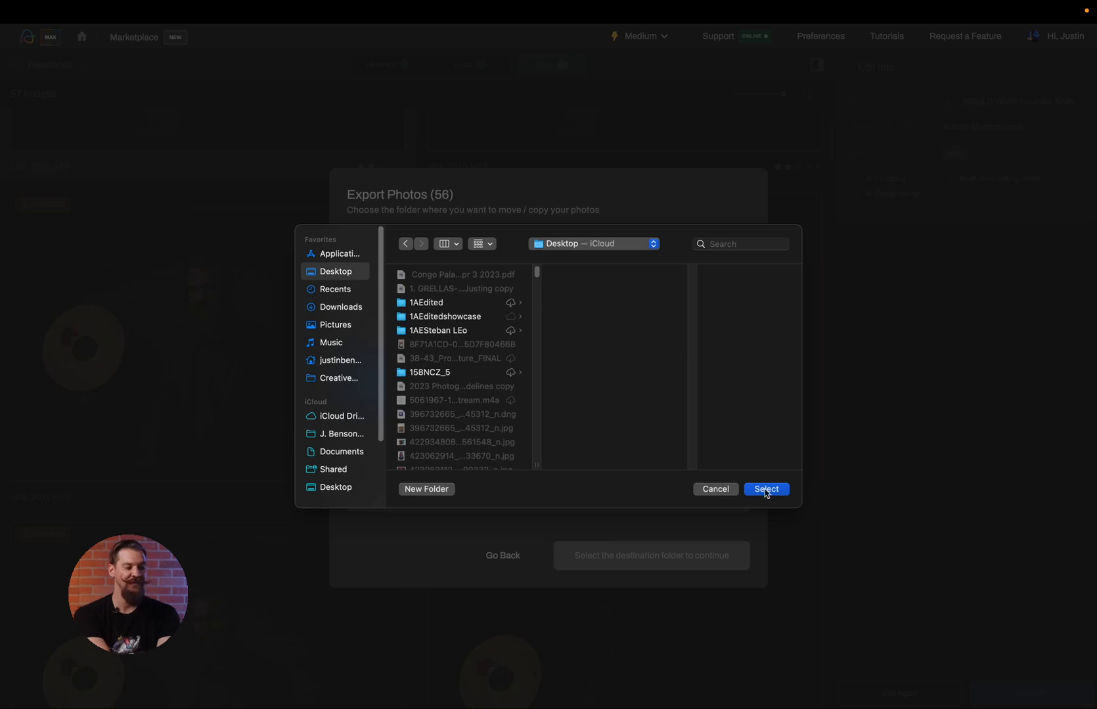
click(425, 488)
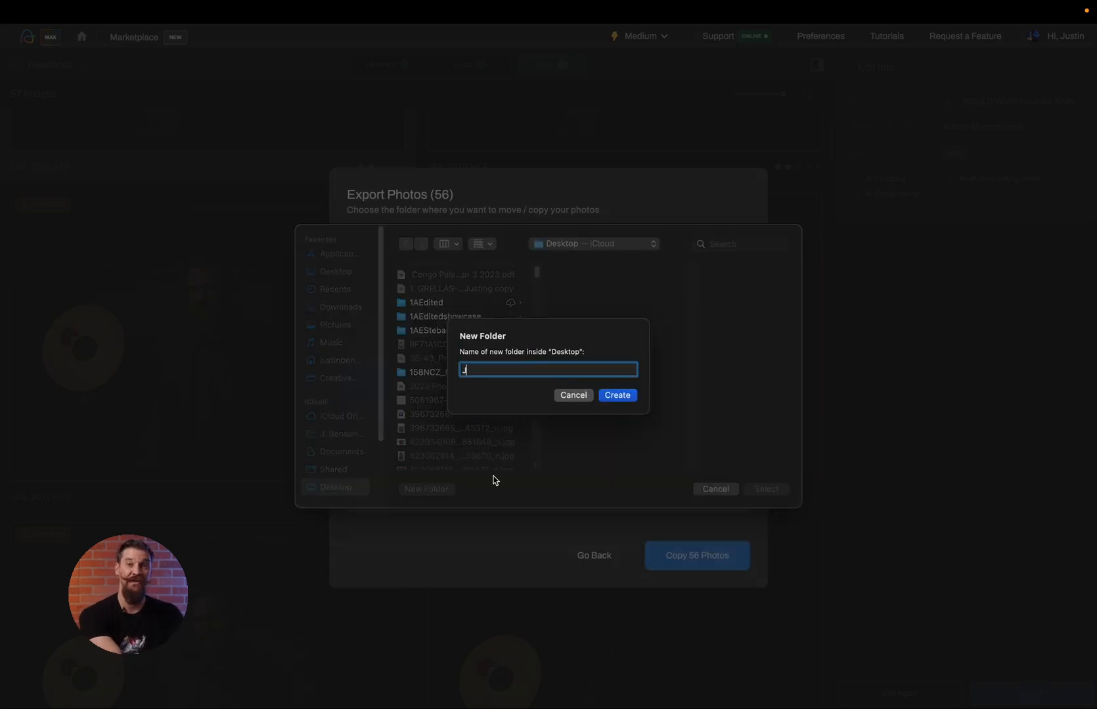
click(616, 396)
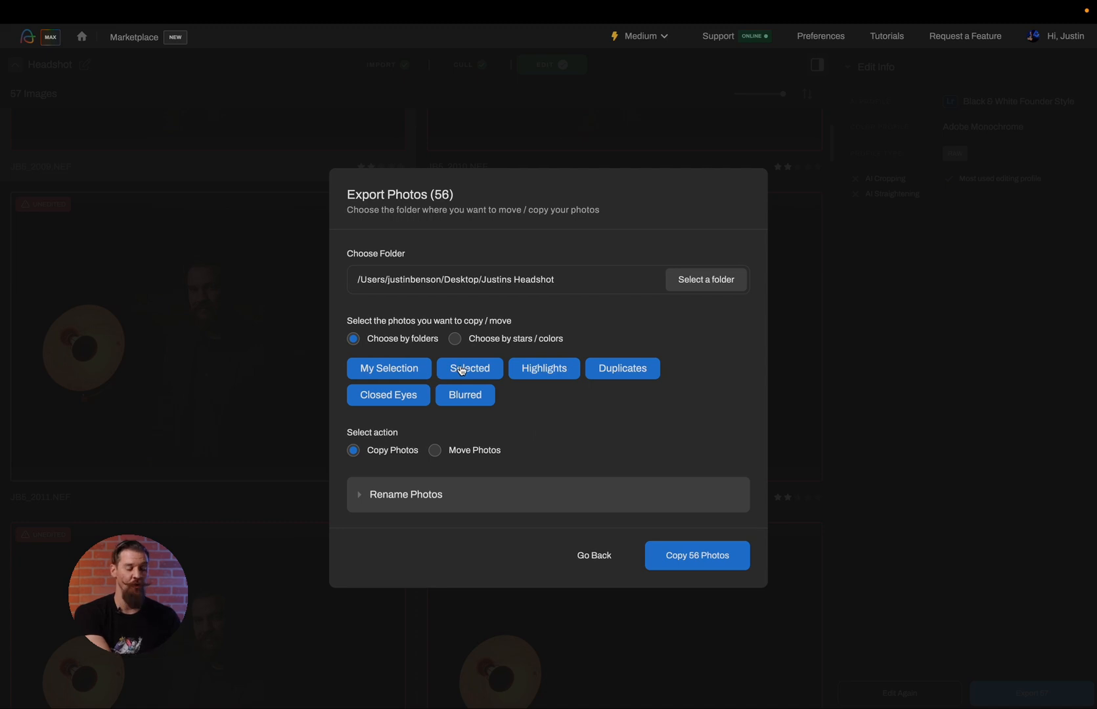
Export only selected photos renamed JustinsHeadshot with sequence 001, ordered by capture time
click(463, 394)
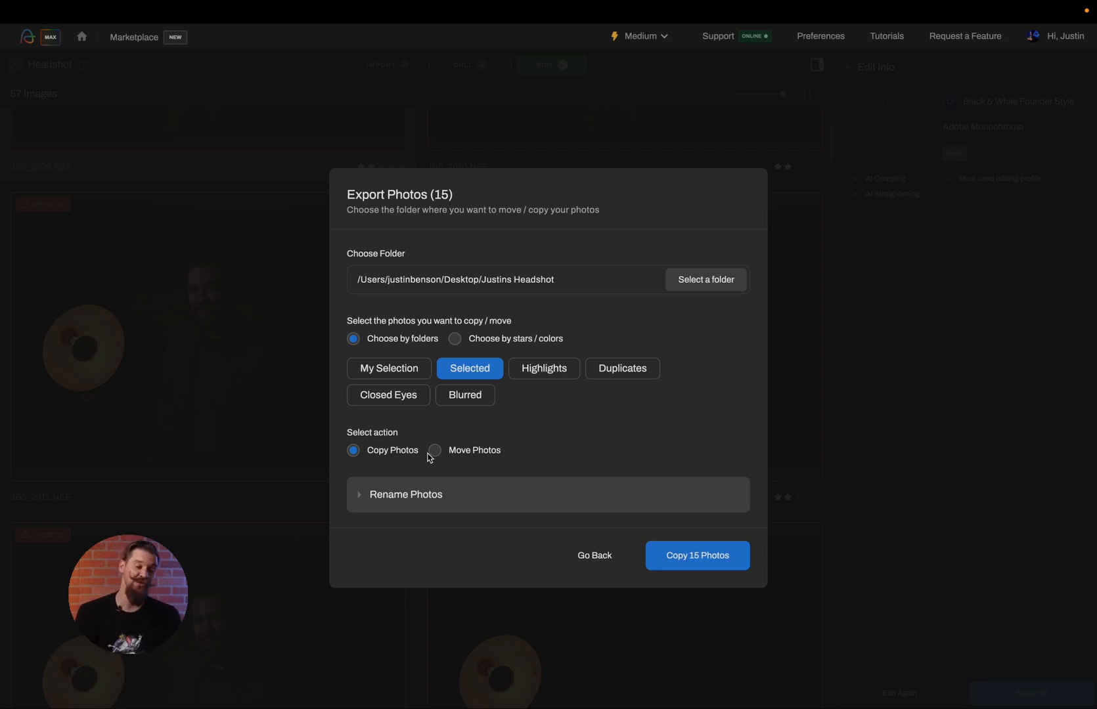
click(404, 494)
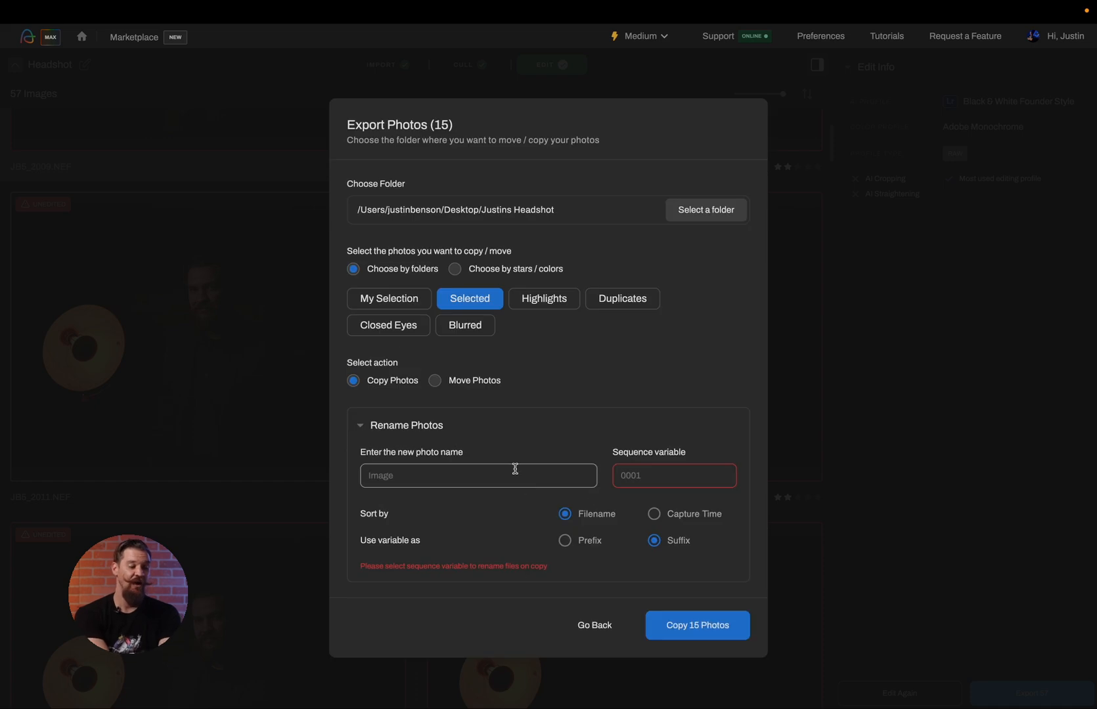
text(Justi)
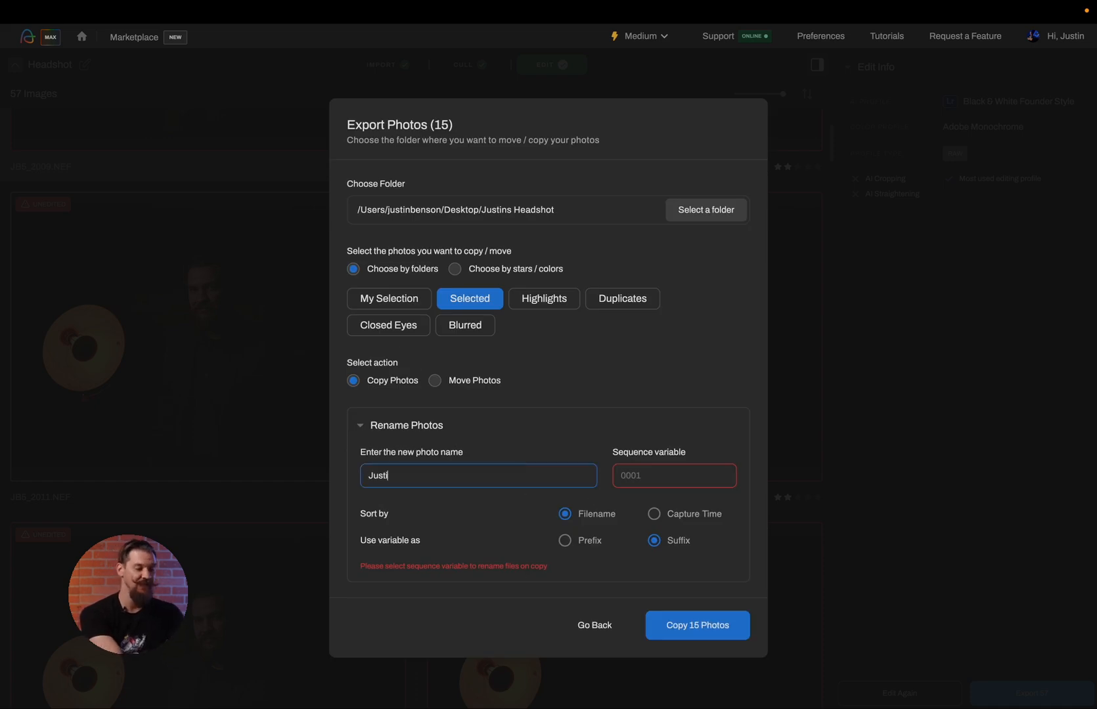
text(ns)
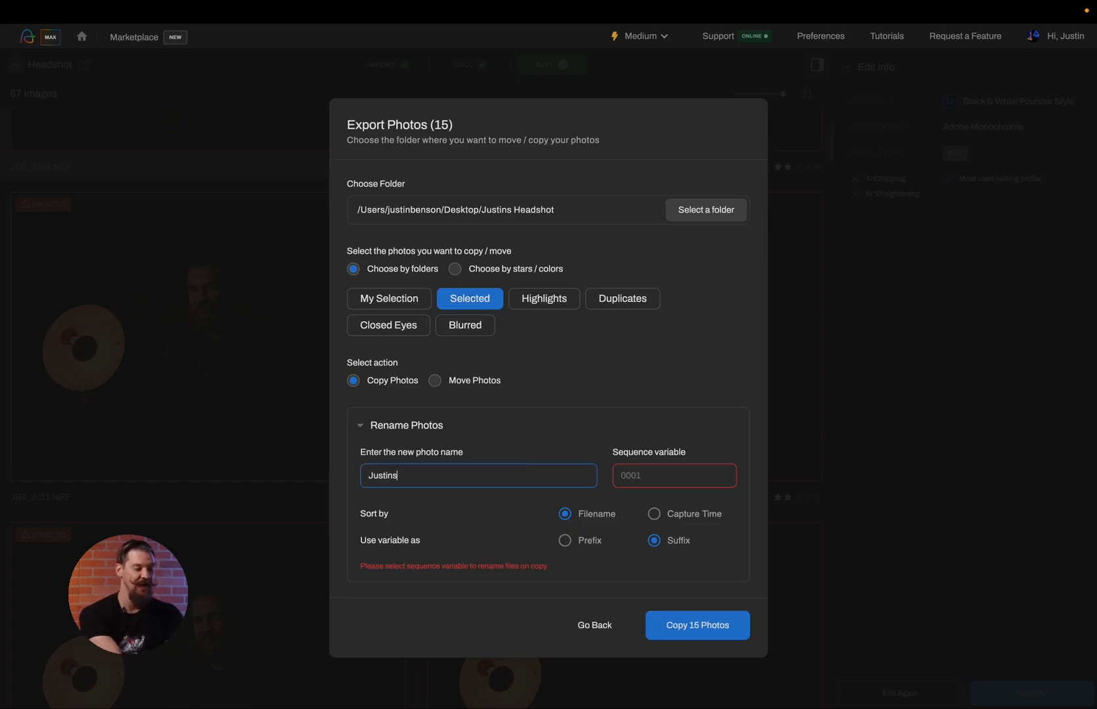
text(Headshot)
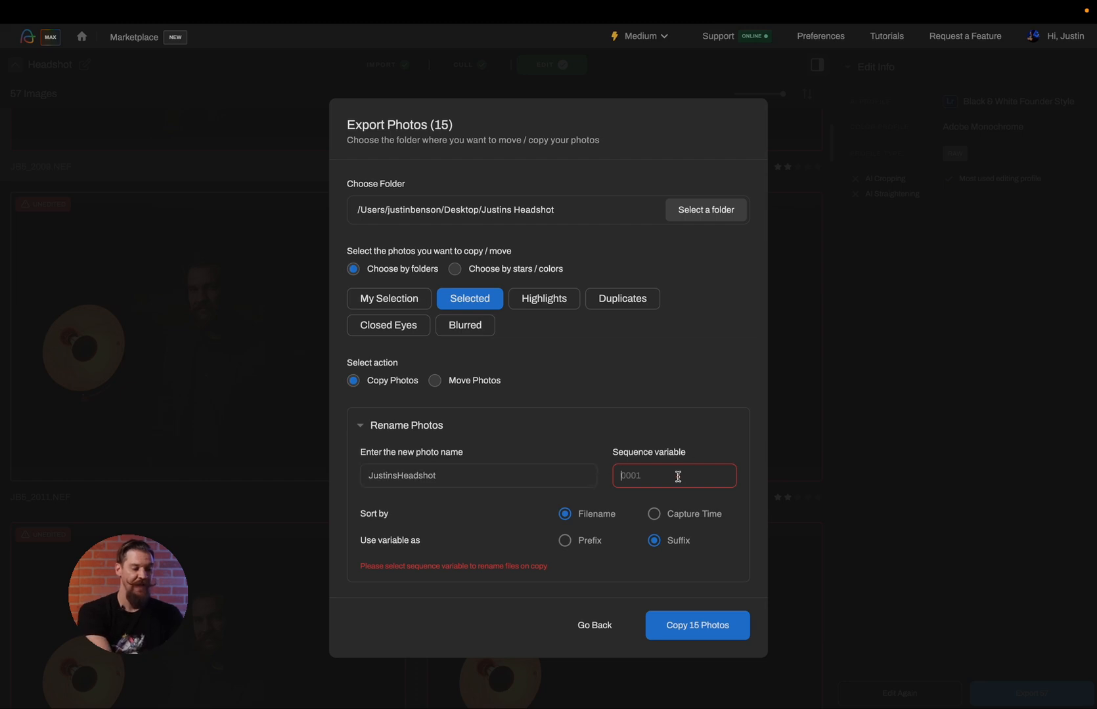
text(001)
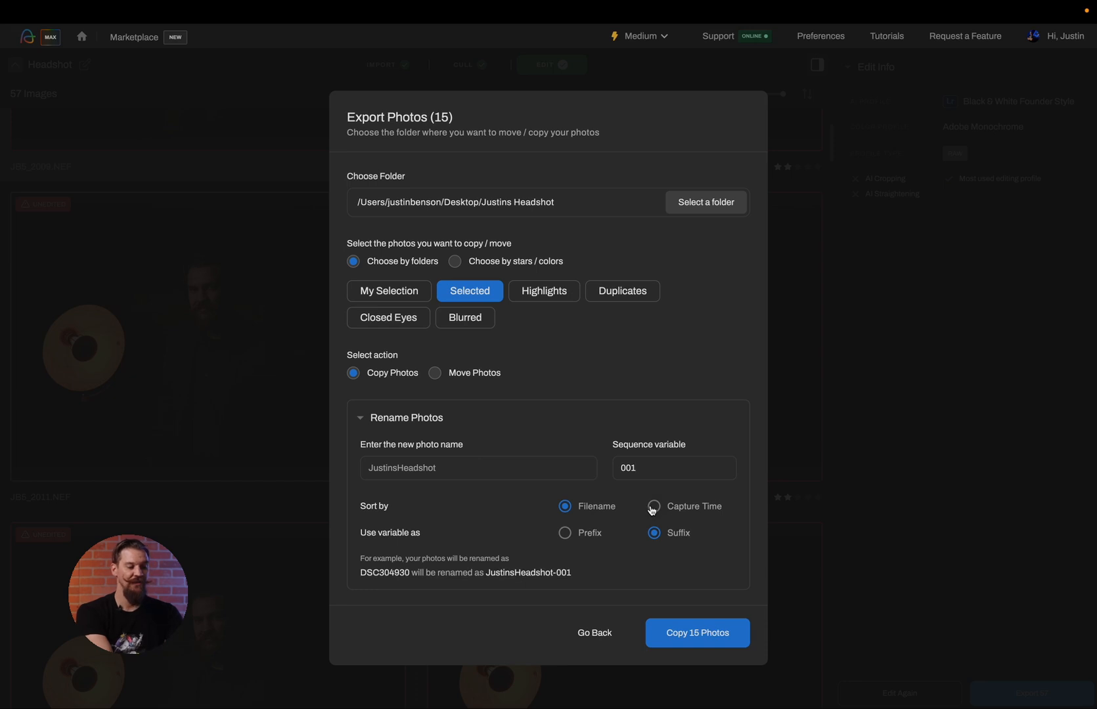
click(696, 633)
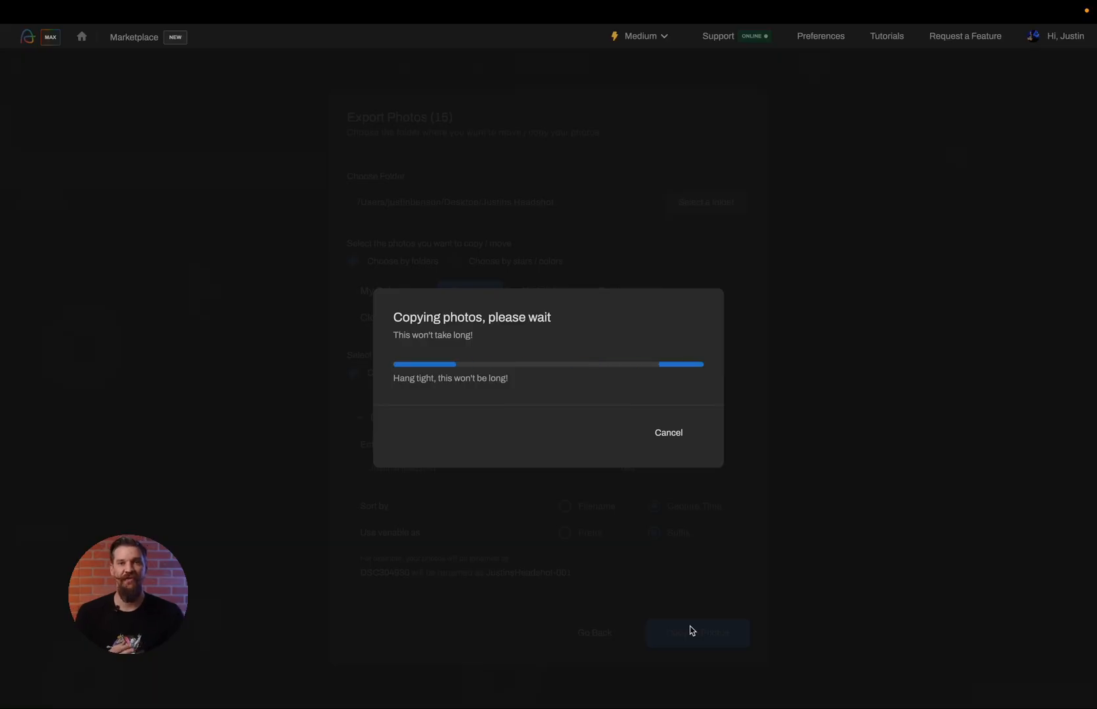